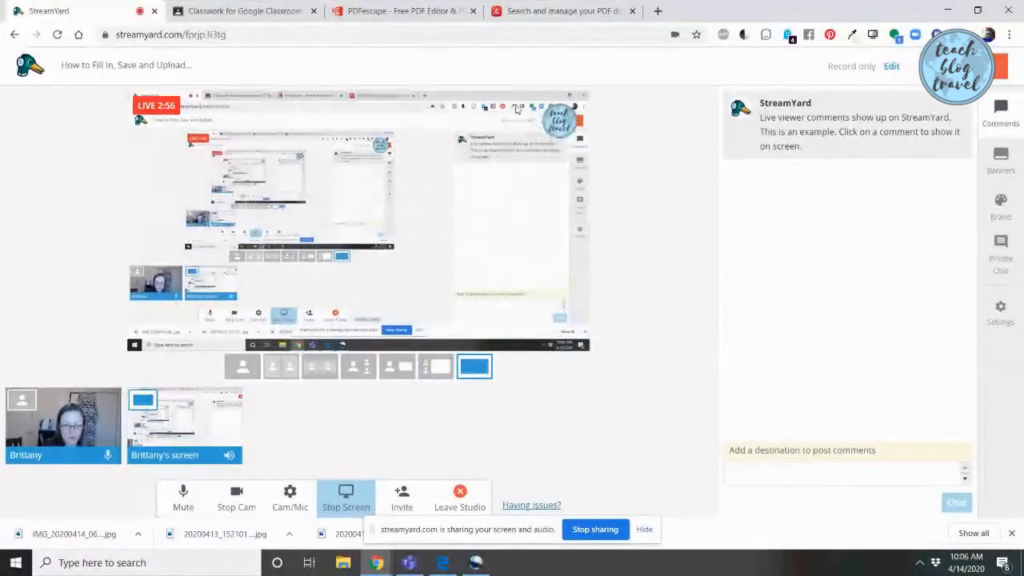
Switch from the StreamYard studio to the PDFescape website tab
click(400, 11)
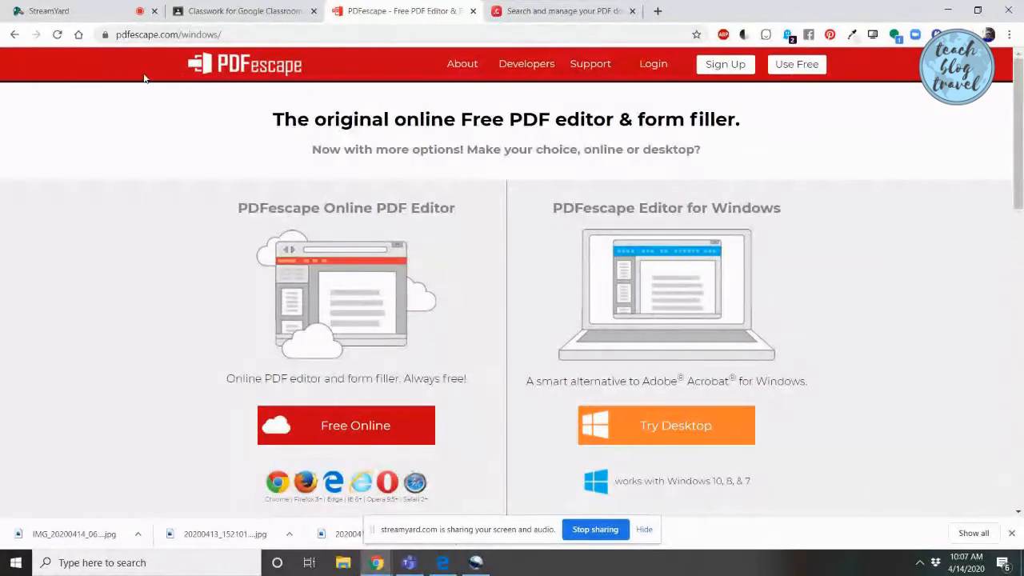
mouse_move(143, 219)
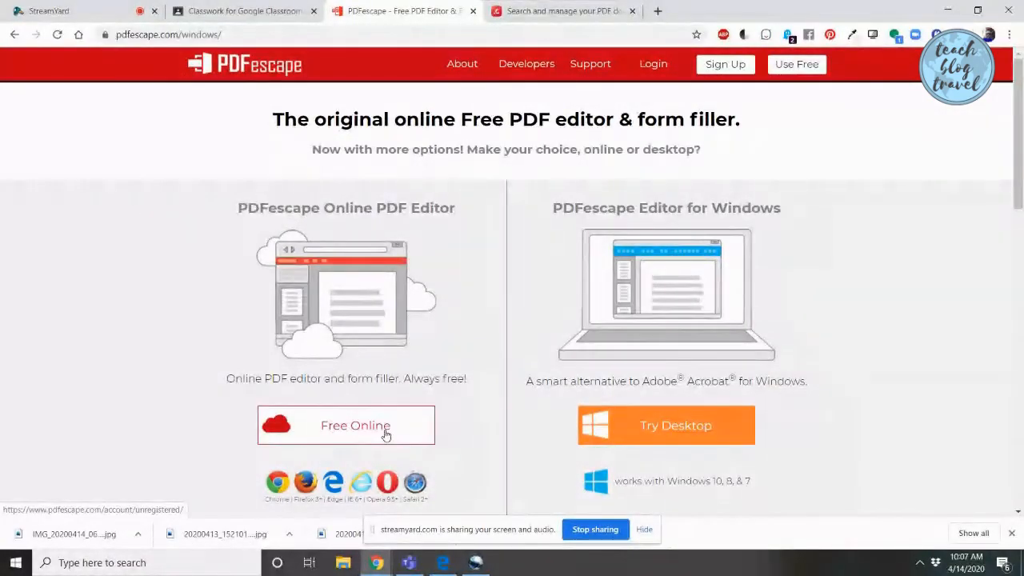
Upload the Stay at Home Bingo Printable PDF from the computer into PDFescape's free online editor
click(346, 425)
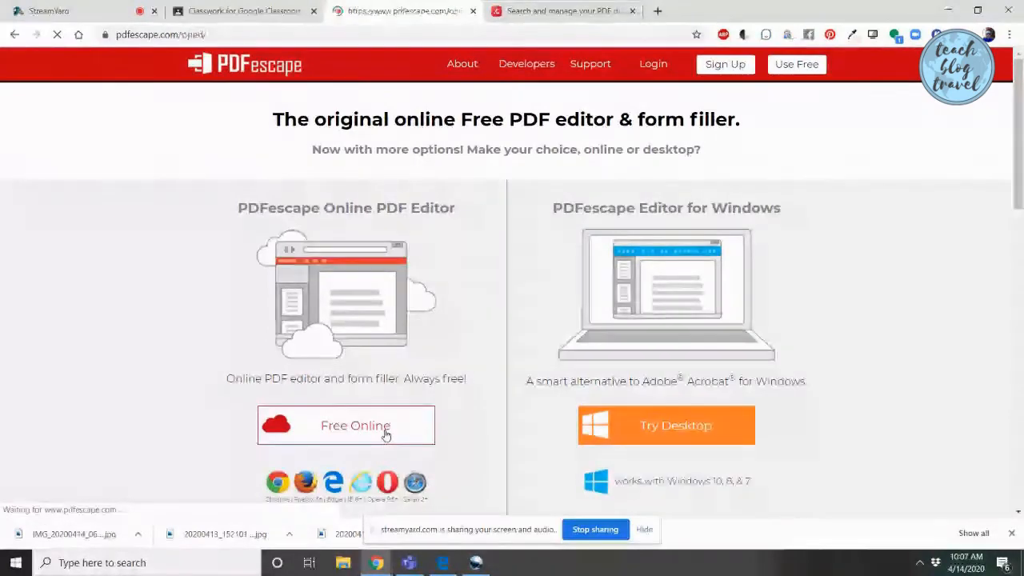
click(354, 425)
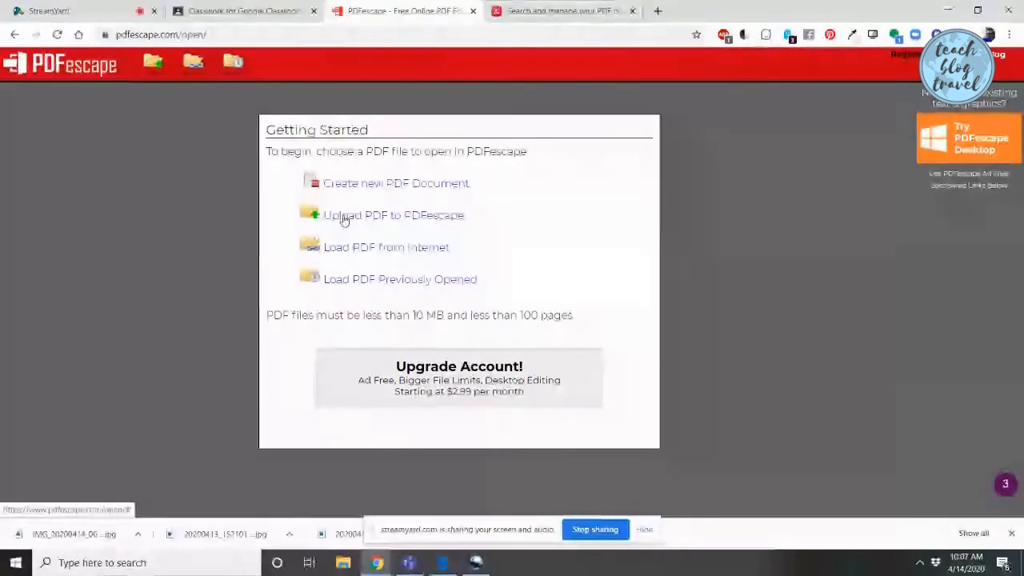
click(393, 215)
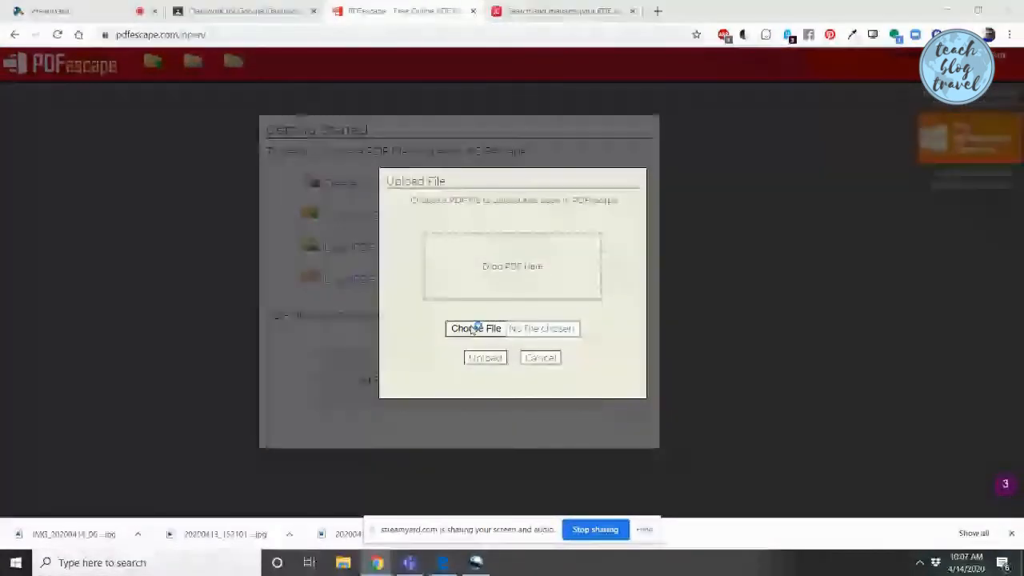
click(475, 328)
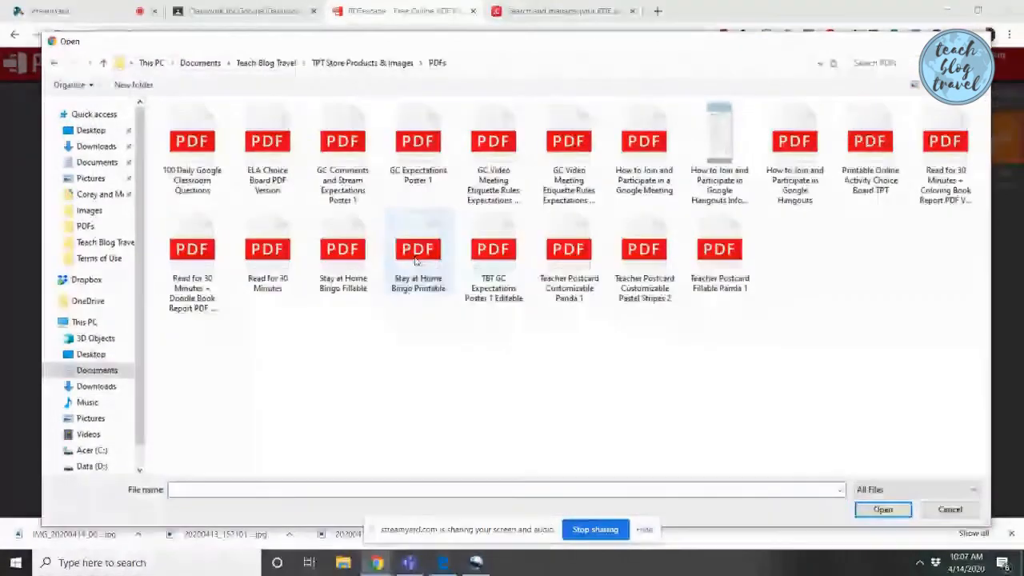
mouse_move(417, 249)
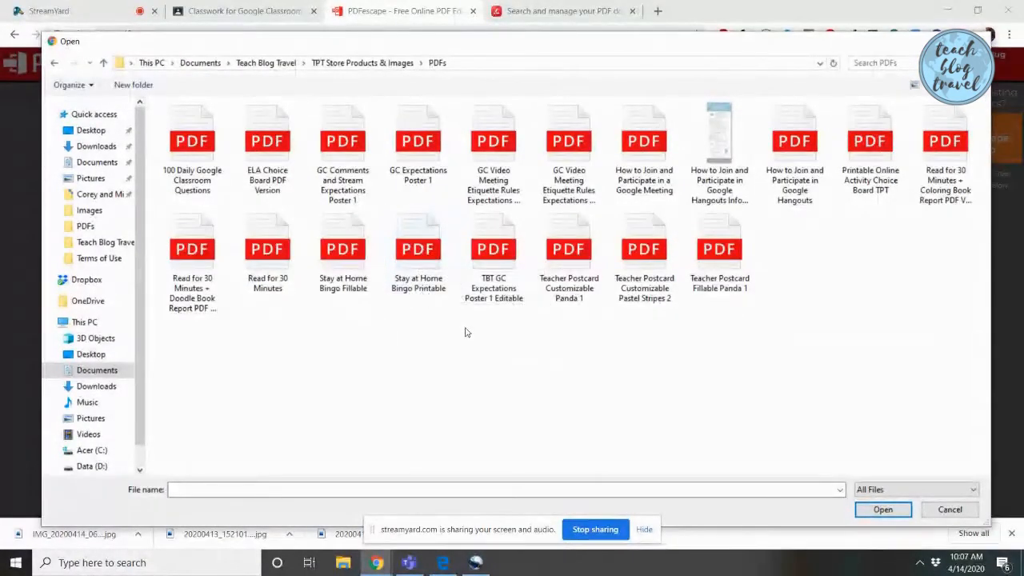
click(417, 248)
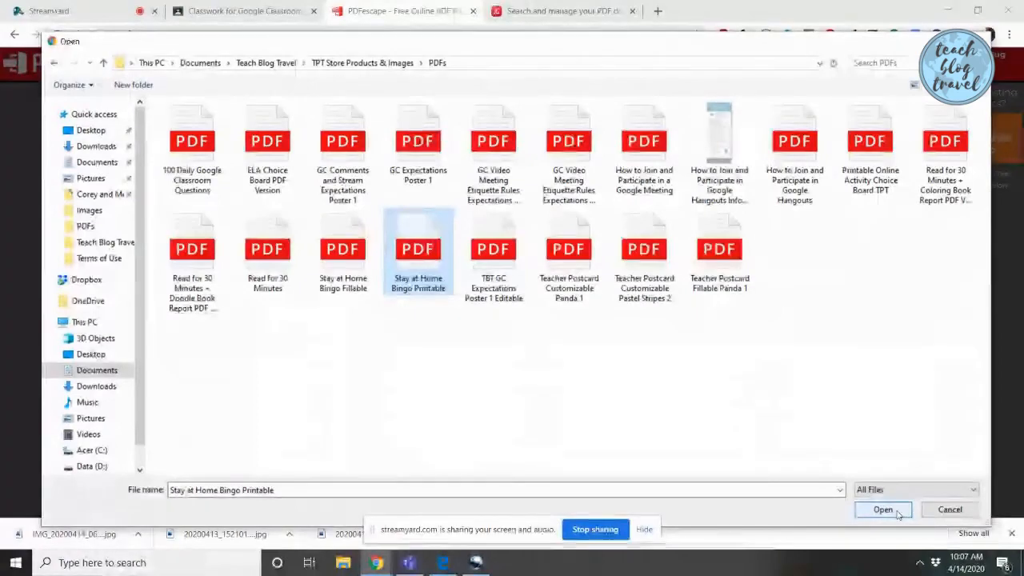
click(883, 510)
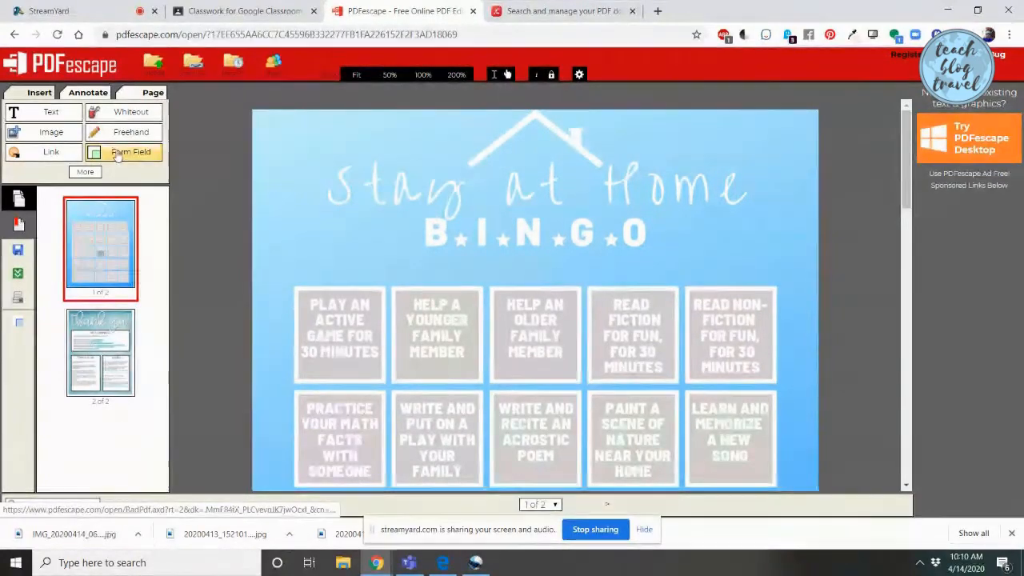
Add a Text-type form field in the space just below the BINGO title on page one
click(130, 151)
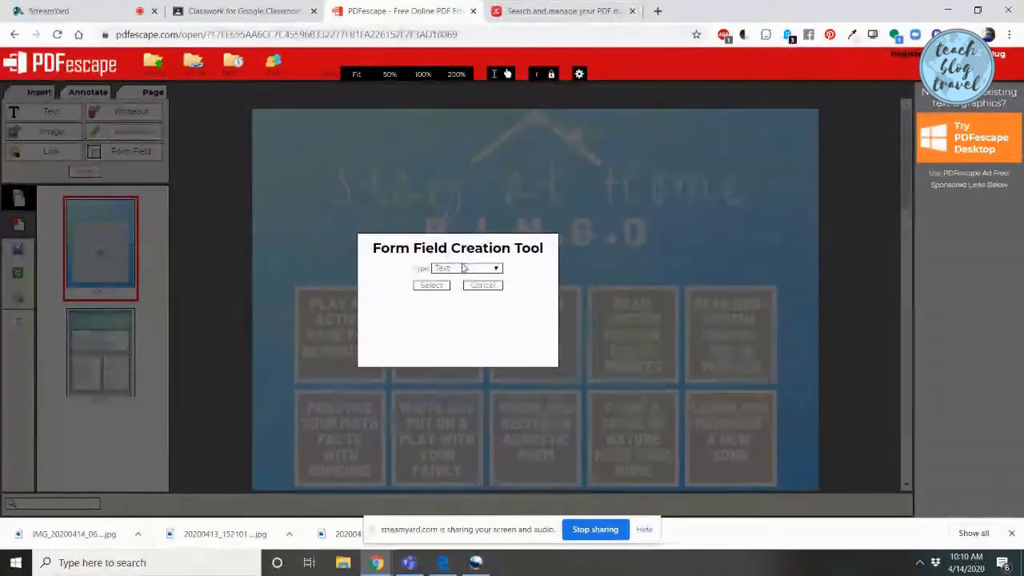
click(467, 269)
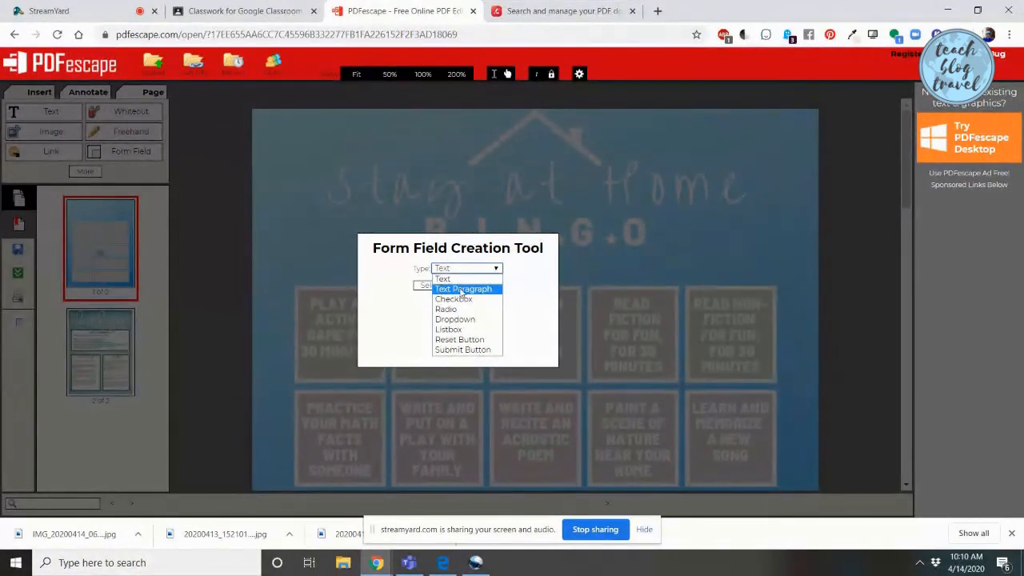
mouse_move(455, 319)
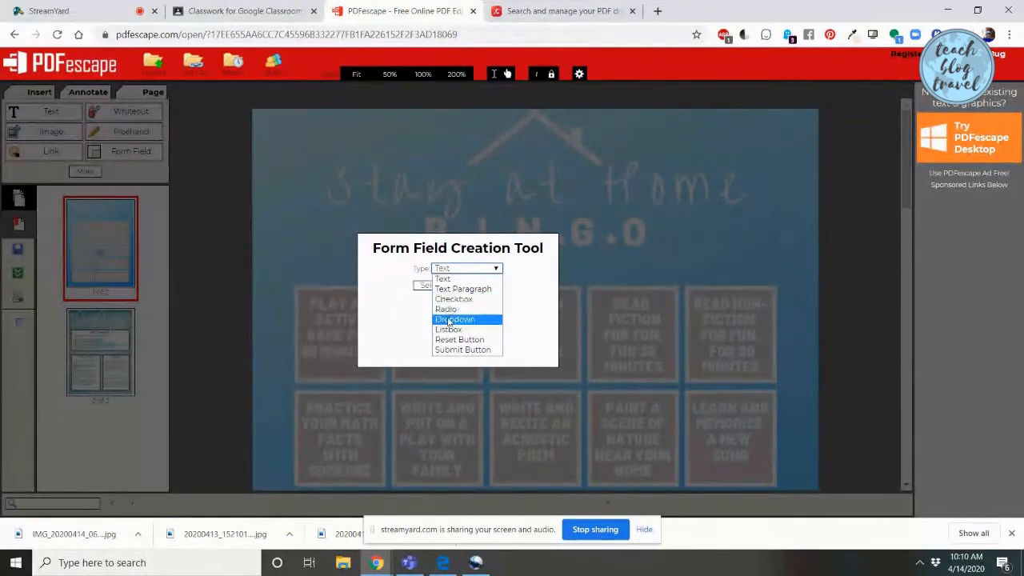
mouse_move(462, 350)
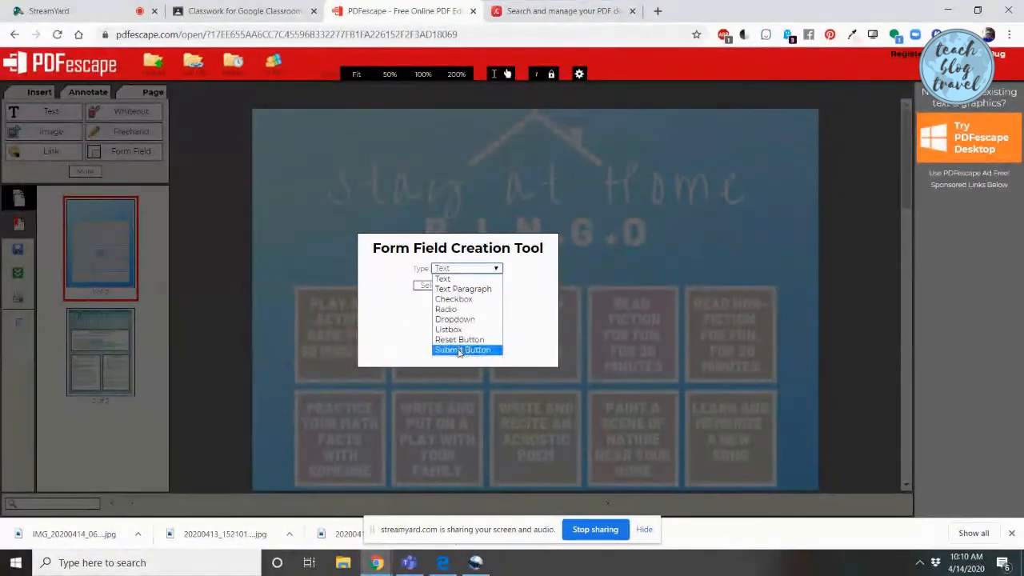
mouse_move(446, 309)
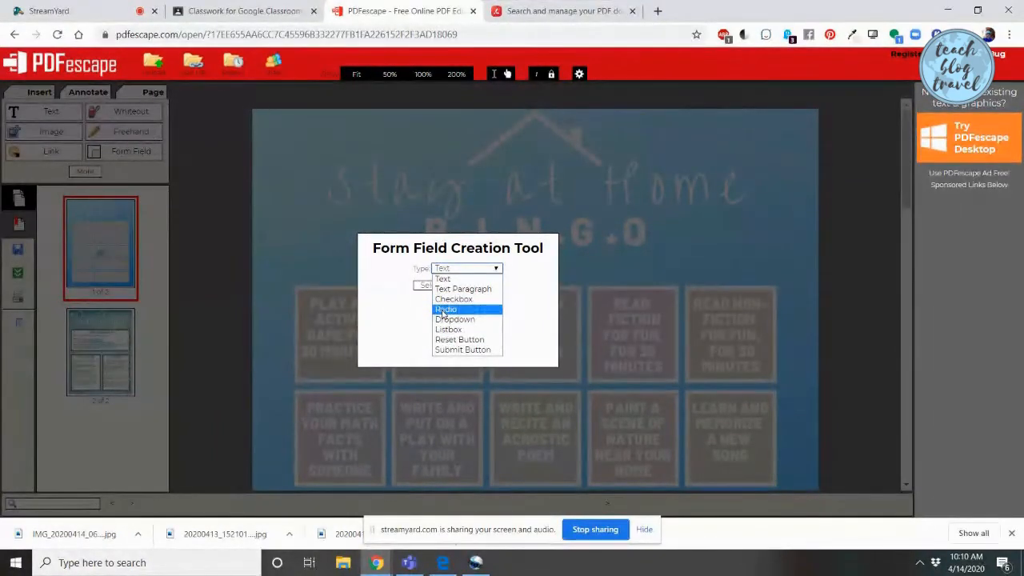
mouse_move(453, 298)
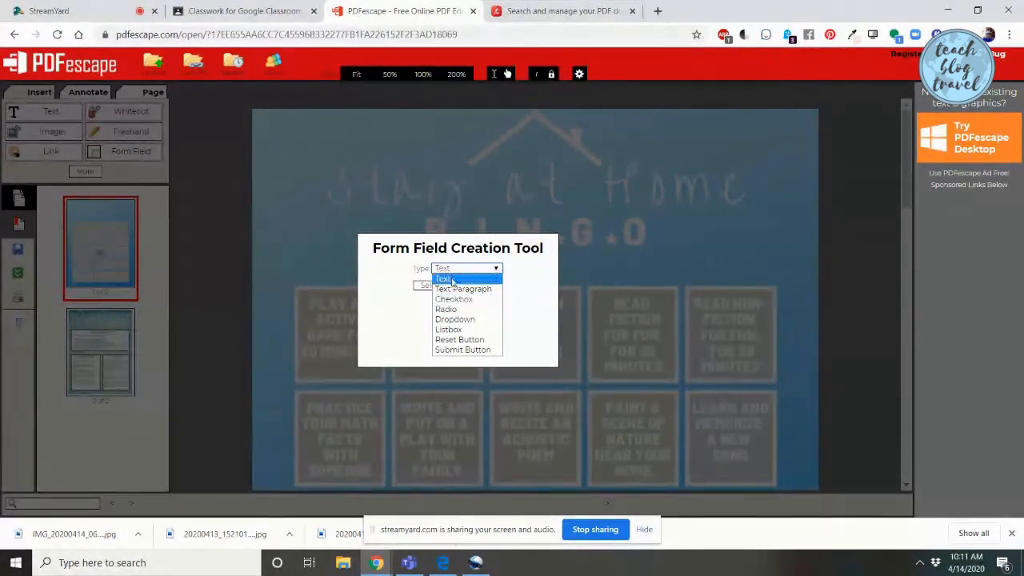
click(466, 268)
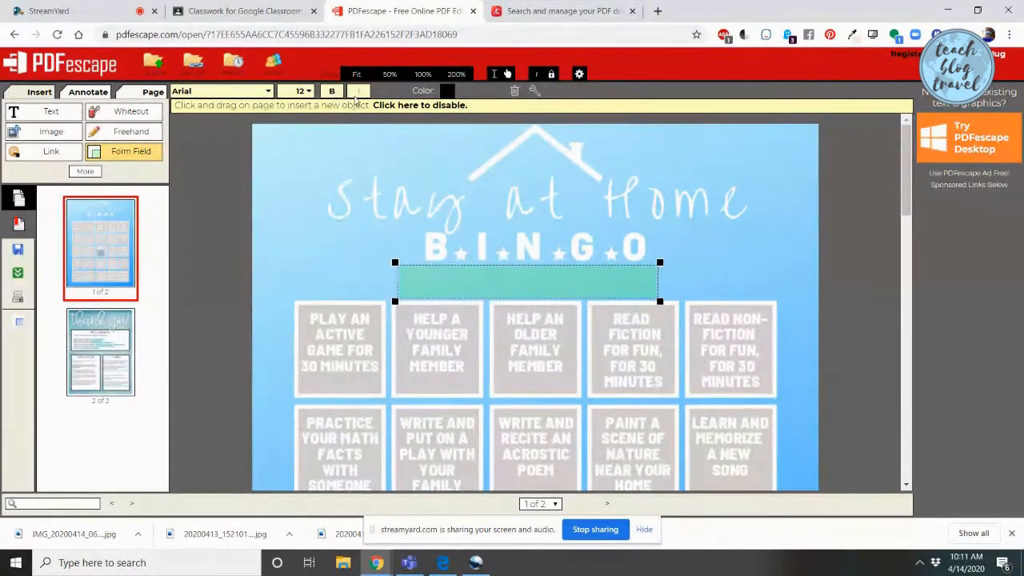
Save & Download the fillable bingo PDF and view the downloaded copy in a new tab
click(446, 91)
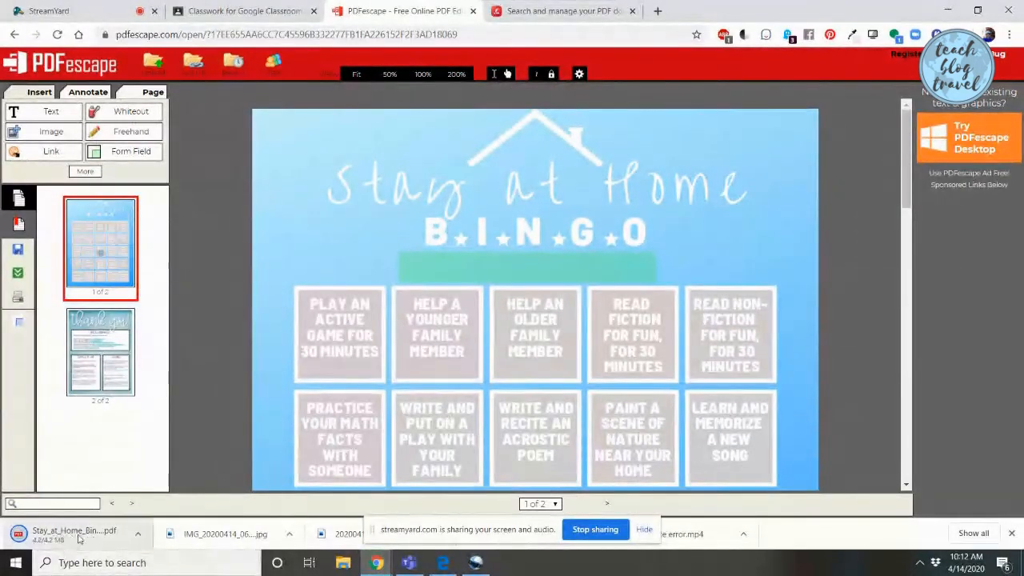
click(560, 10)
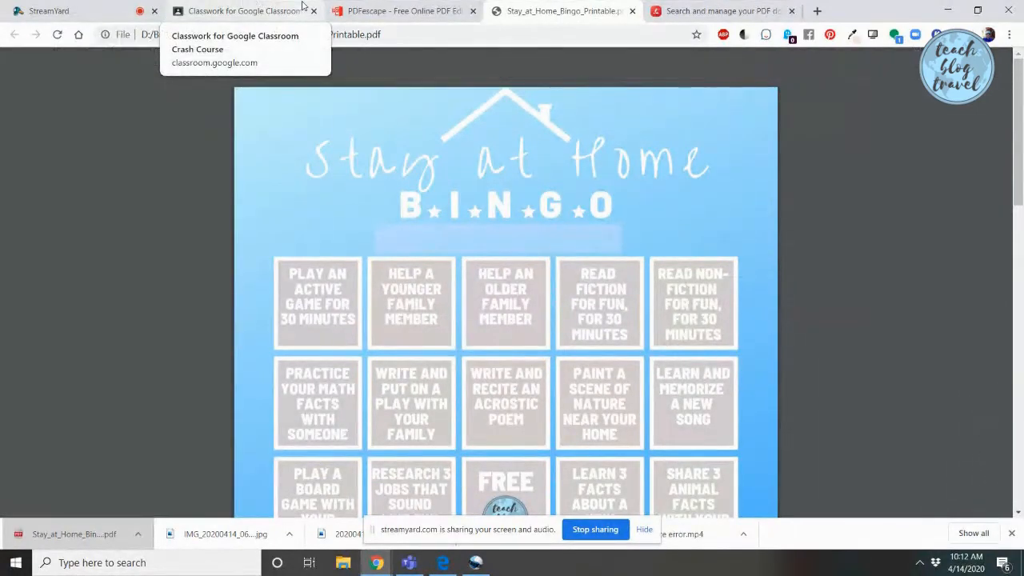
Go to the Venture Lab, 2019-2020 class's Classwork page and show the Create menu choices
click(240, 11)
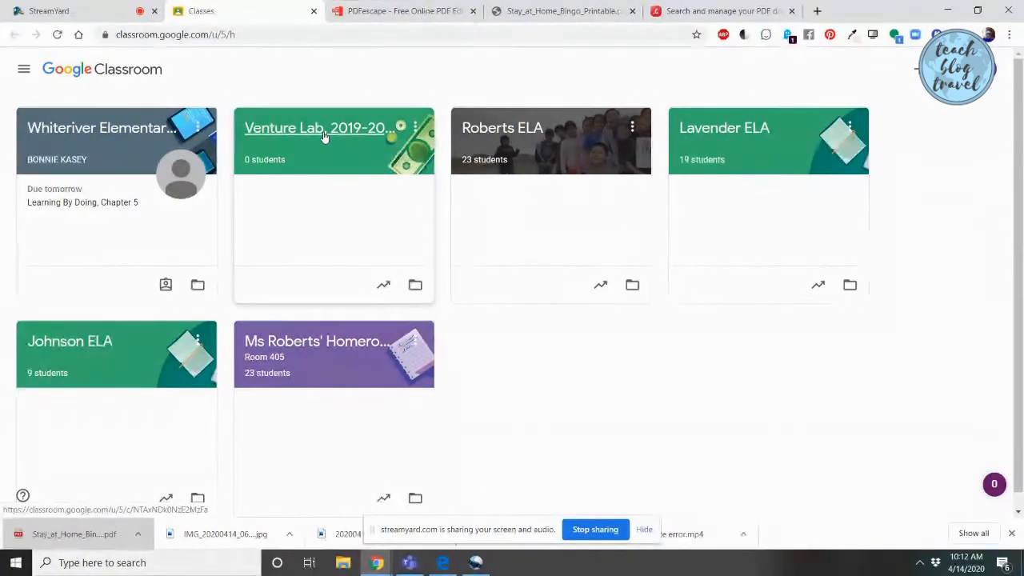
click(319, 129)
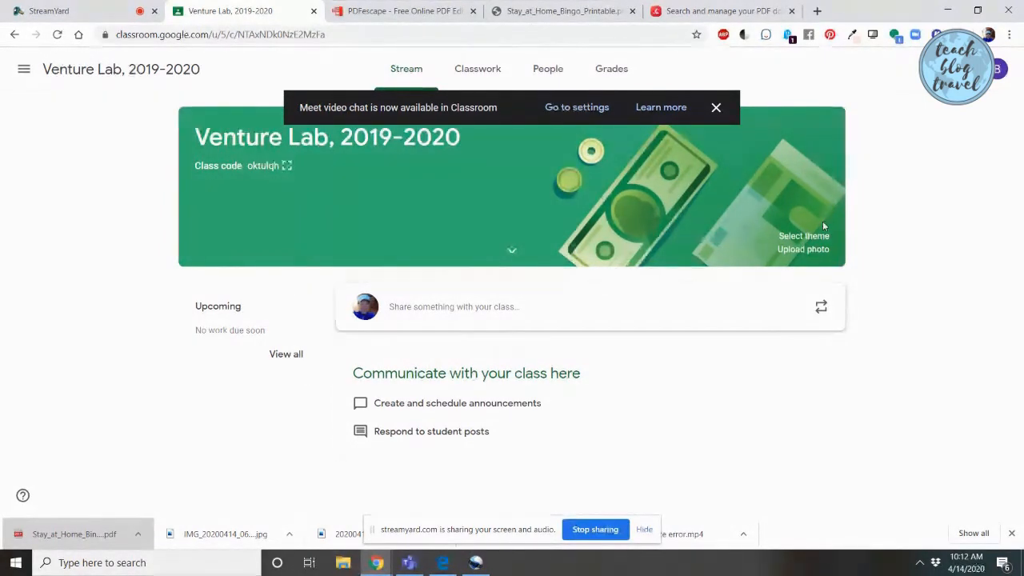
mouse_move(478, 68)
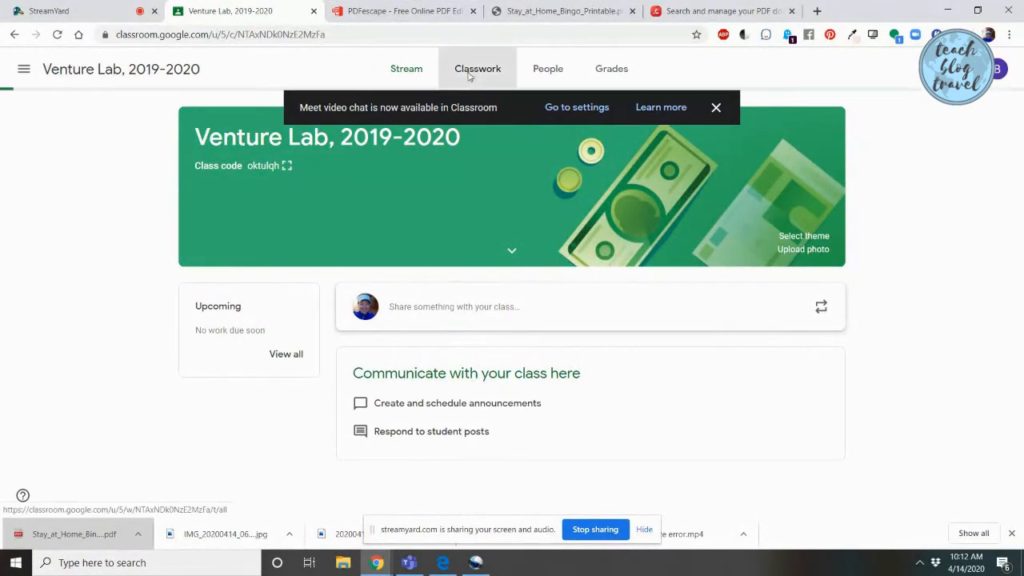
click(478, 68)
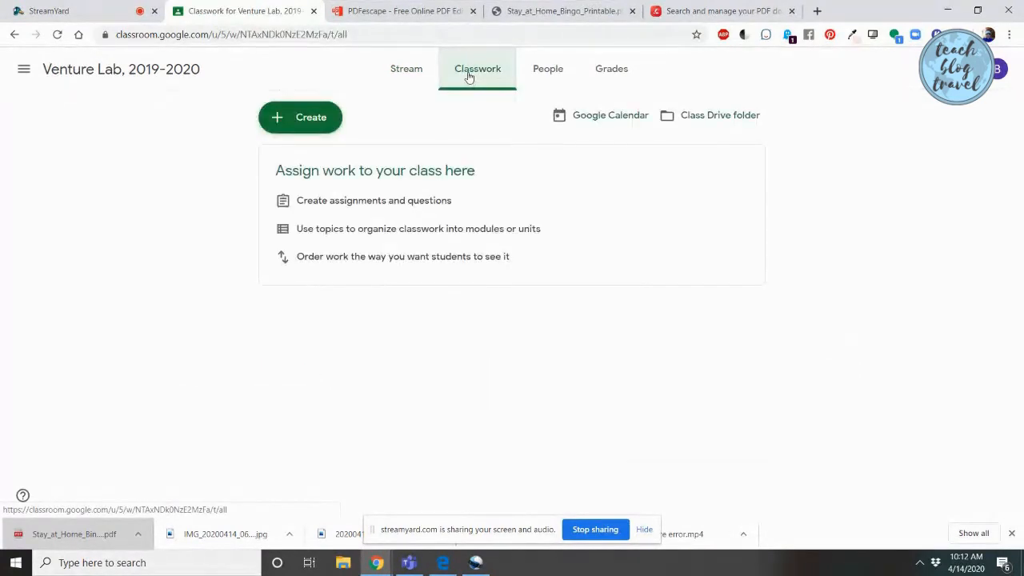
click(300, 117)
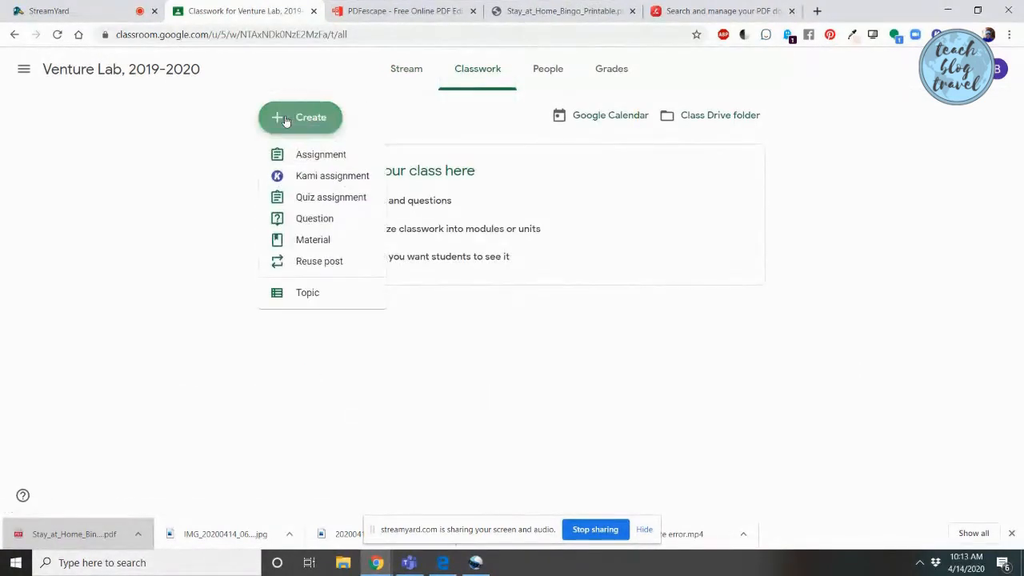
mouse_move(332, 176)
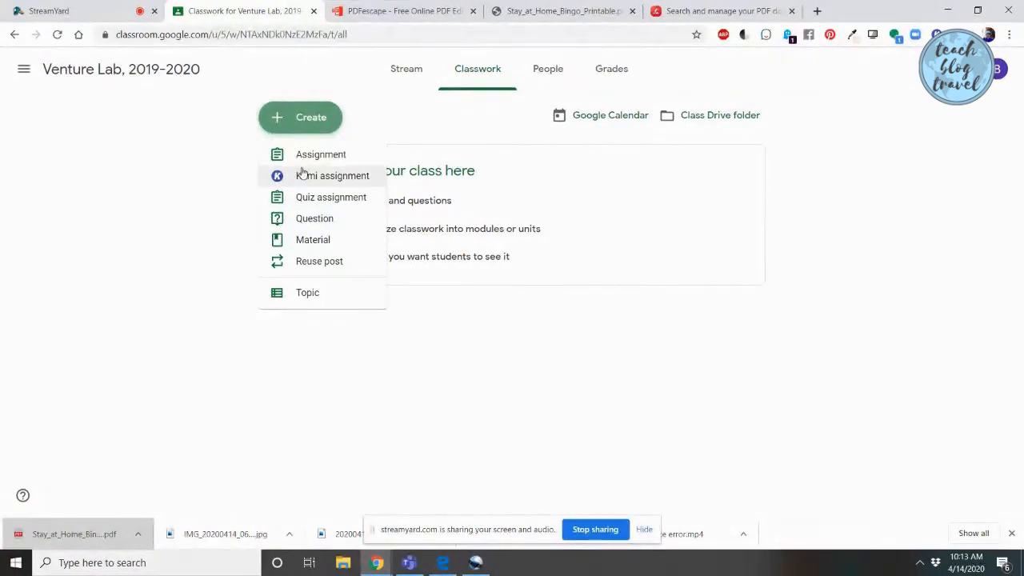
Create a new assignment titled Stay at Home Bingo with instructions to complete the game and list activities done
click(321, 155)
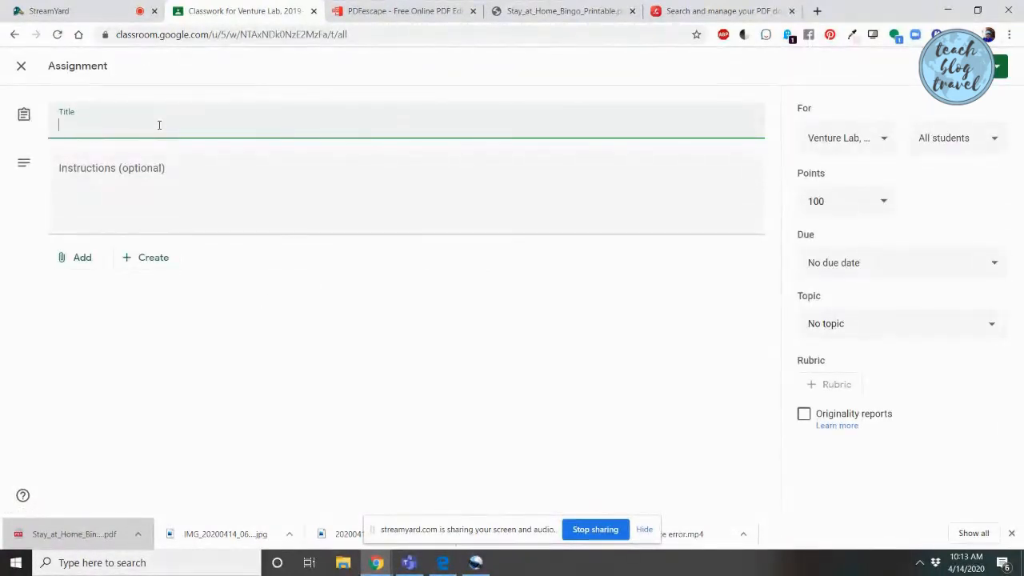
text(Stay at Home Bingo)
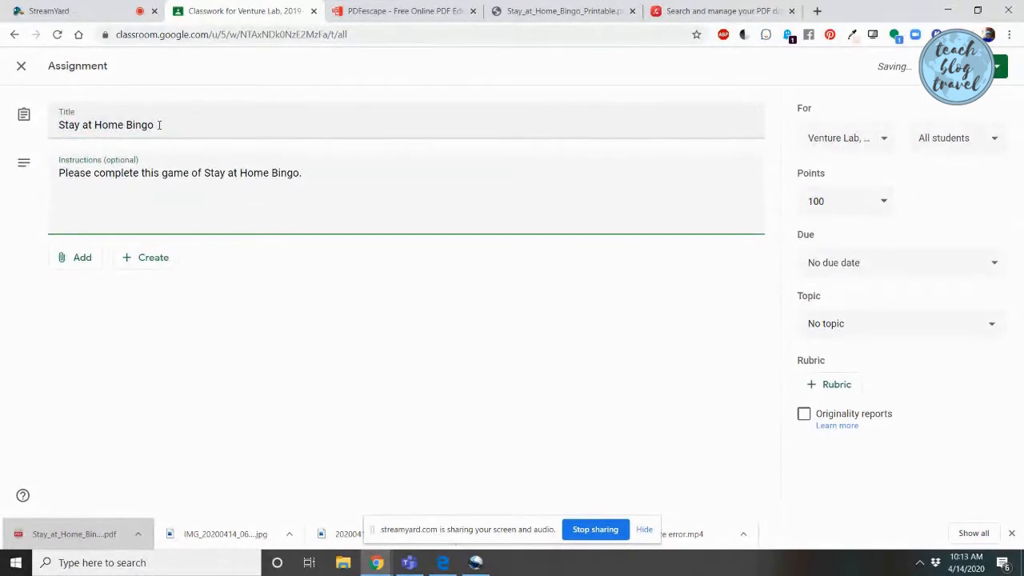
text(Write at the top which activities you did.)
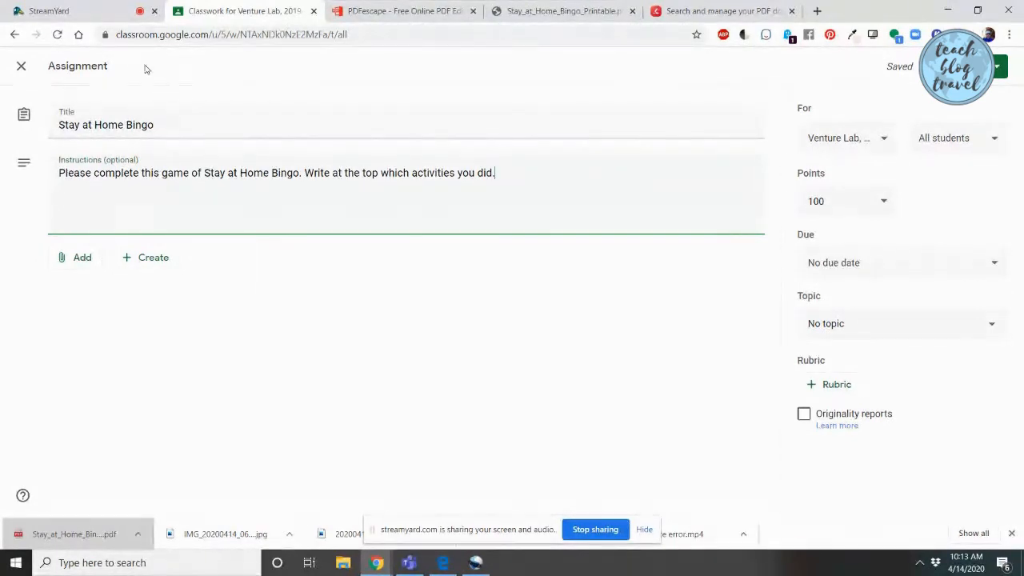
Attach Stay_at_Home_Bingo_Printable.pdf from the Downloads folder to the assignment
click(75, 257)
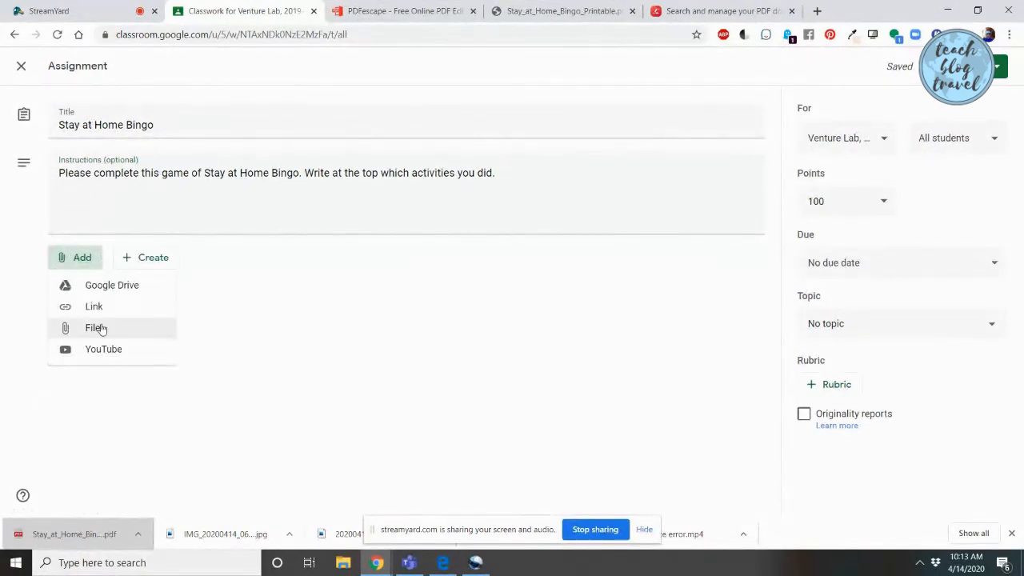
click(94, 328)
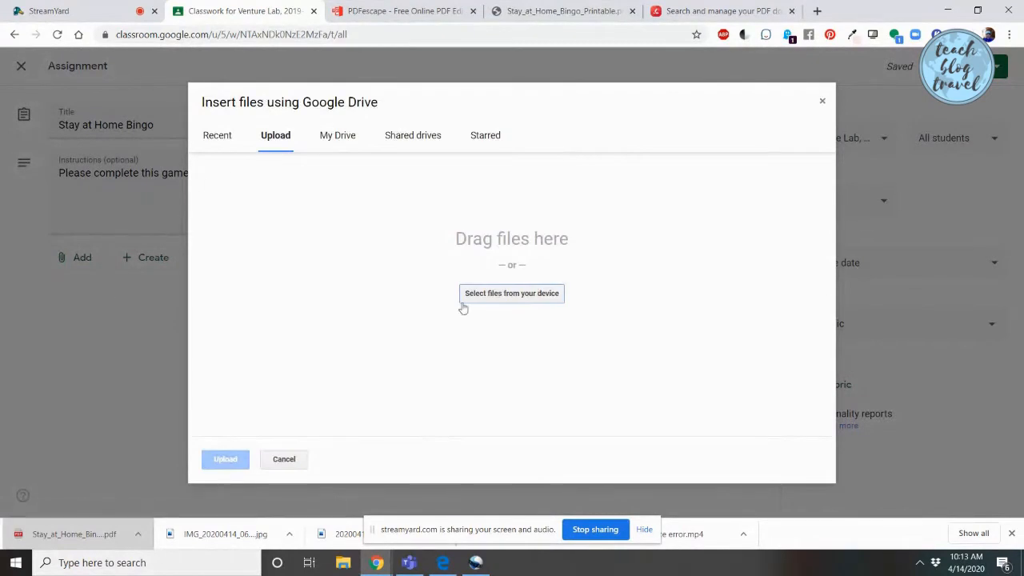
click(512, 293)
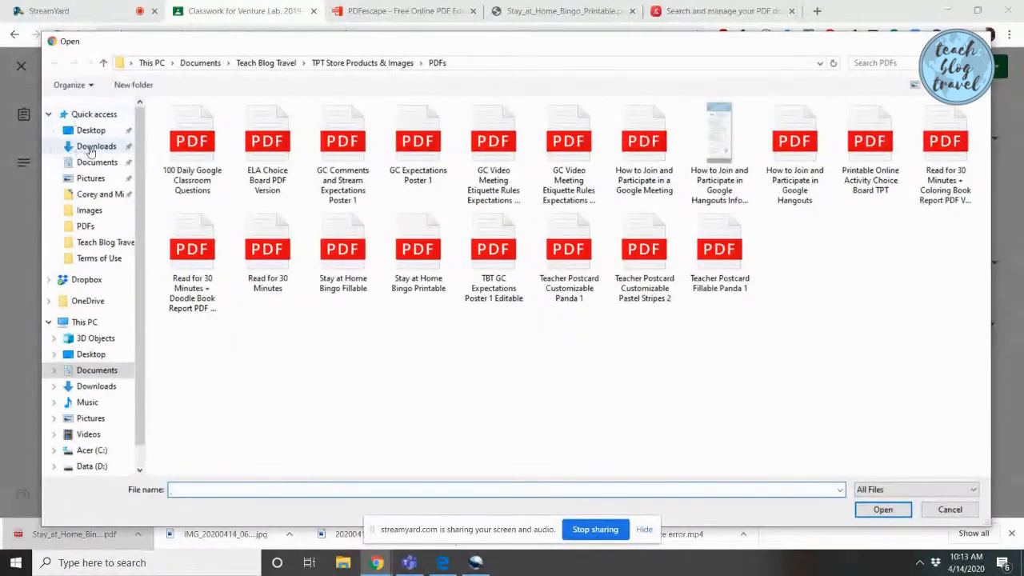
click(96, 145)
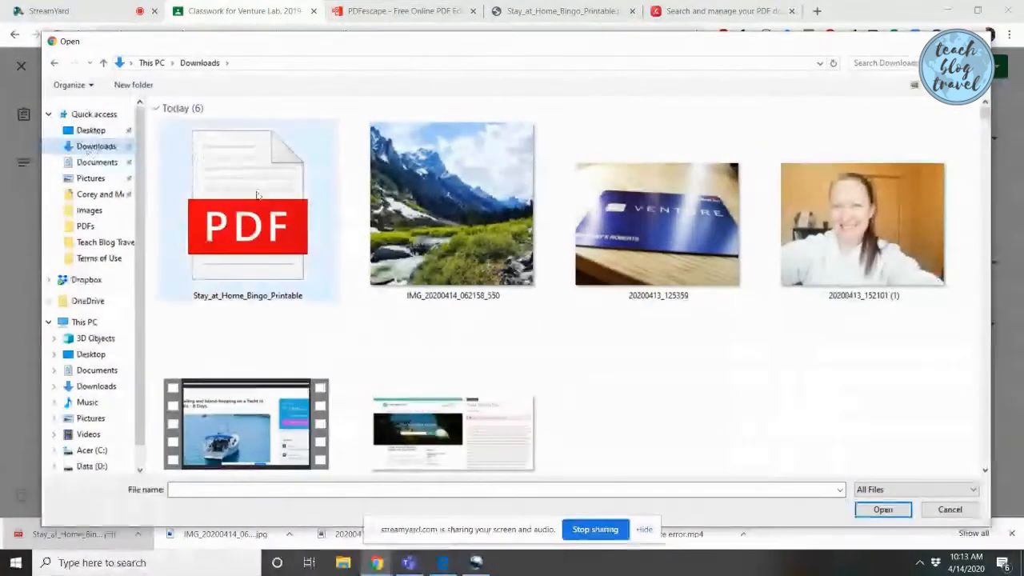
click(247, 200)
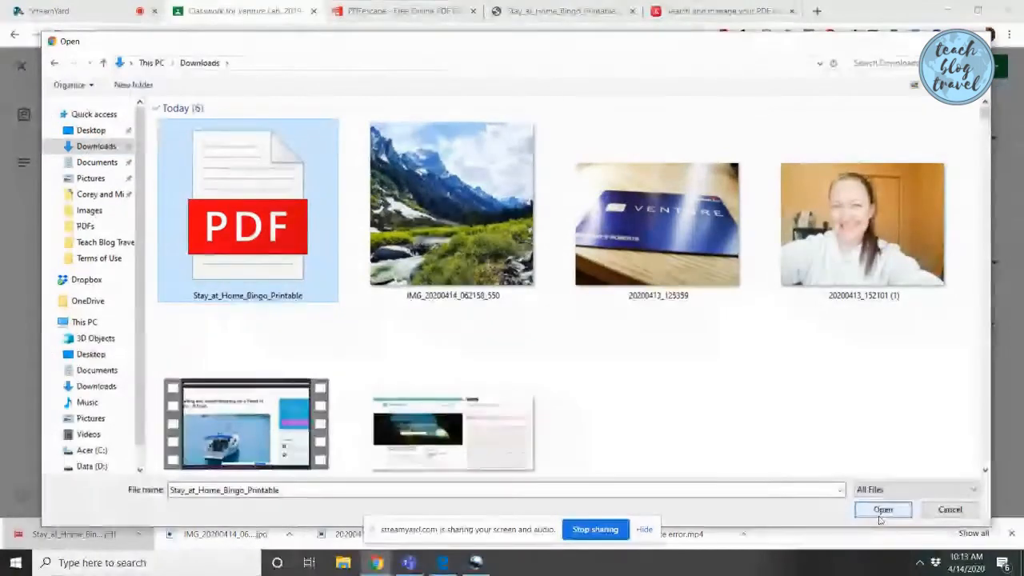
click(884, 510)
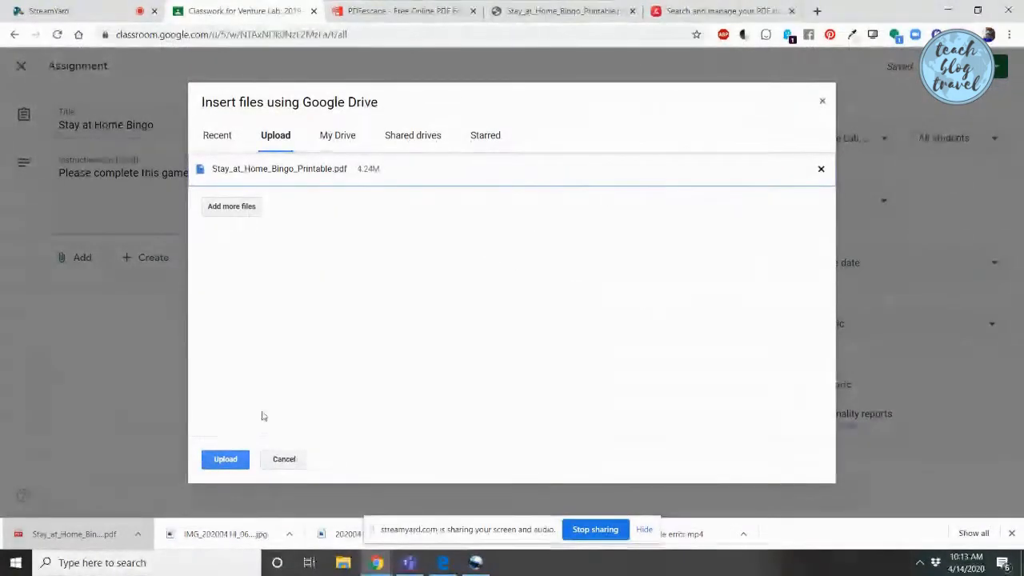
click(225, 458)
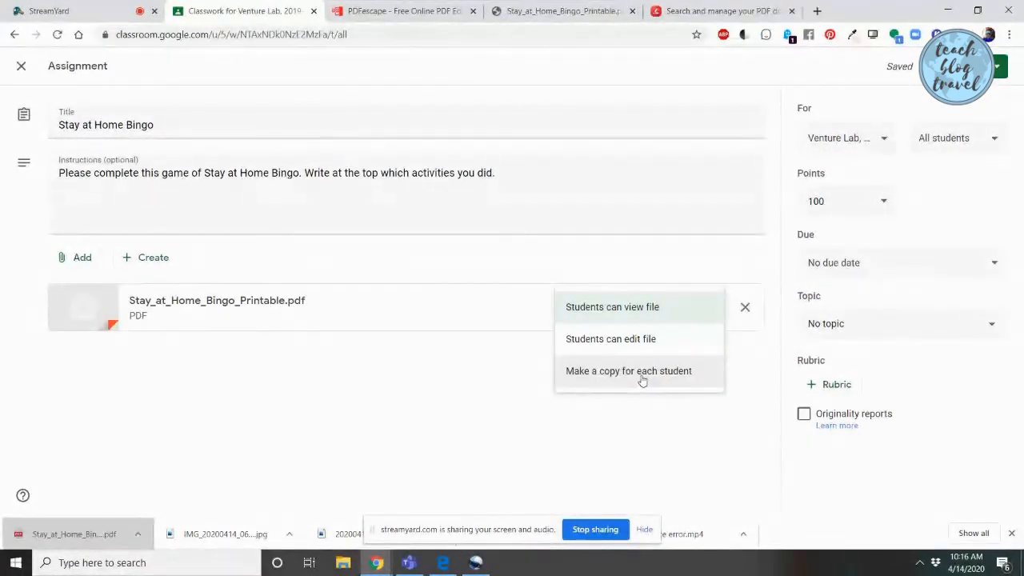
Set the attached bingo PDF to Make a copy for each student
click(628, 371)
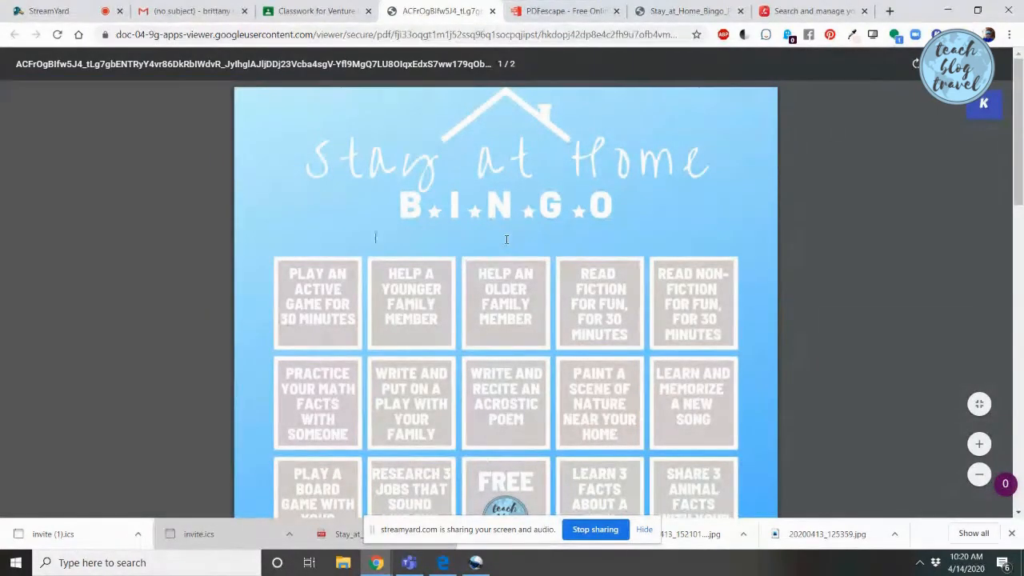
Fill in the line under the BINGO heading with the activities done, then bring up printing to PDF
text(jhu)
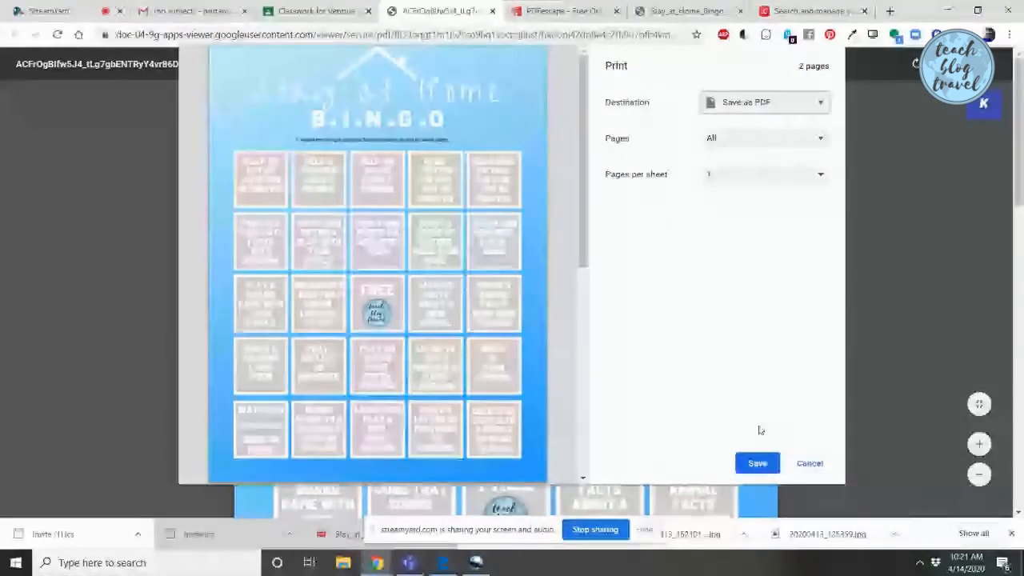
Save the filled-in worksheet as a PDF named Typed document in Downloads
click(756, 463)
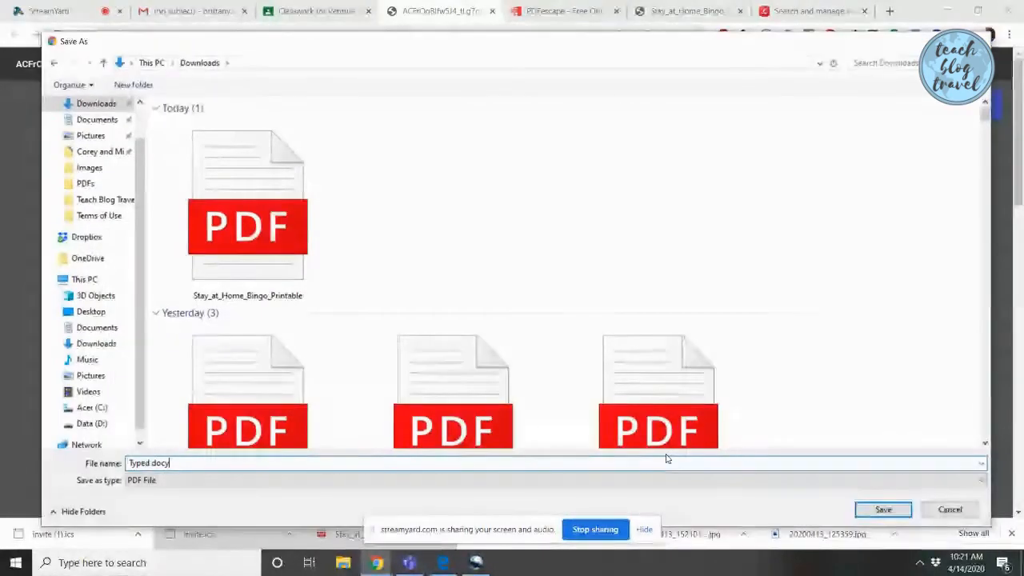
text(ment)
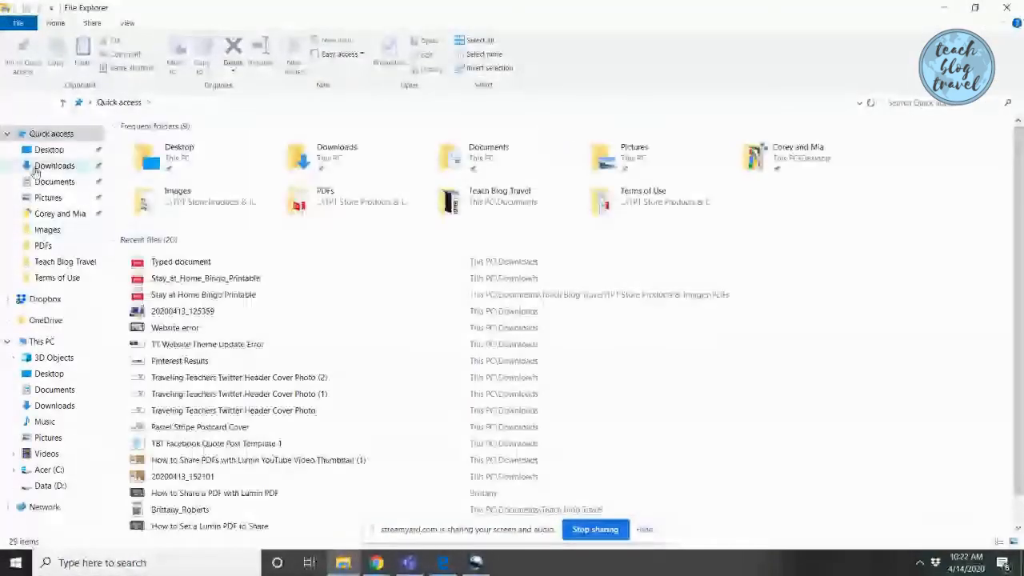
Open the Typed document PDF from the Downloads folder
click(54, 165)
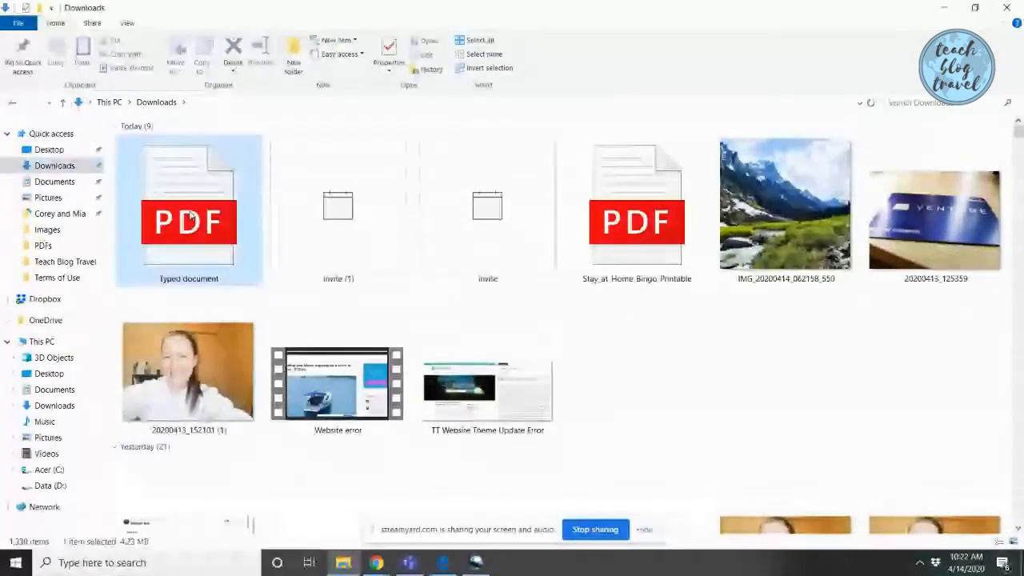
double_click(188, 212)
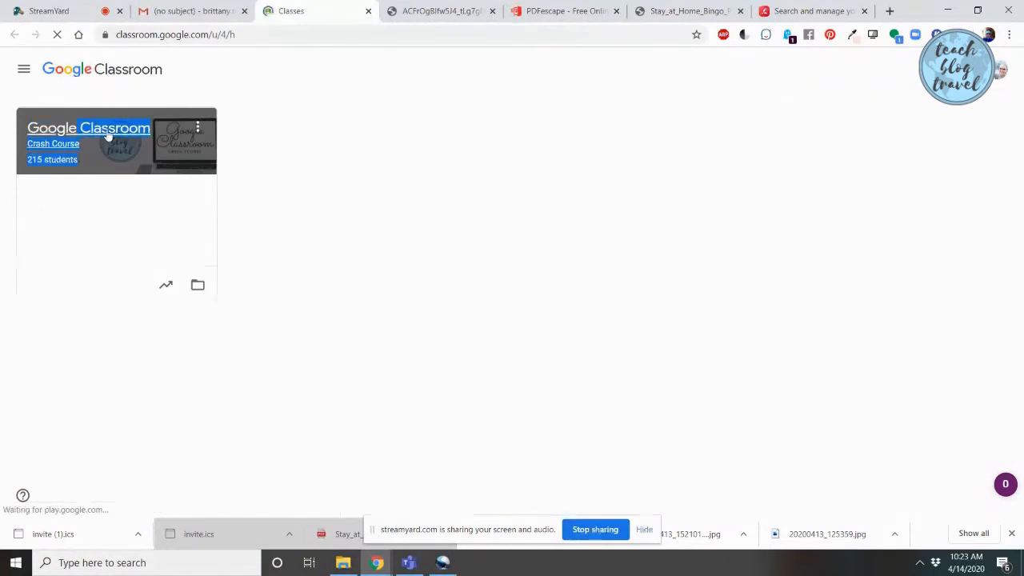
Switch from the teacher account to the student Google account via the profile avatar
click(88, 128)
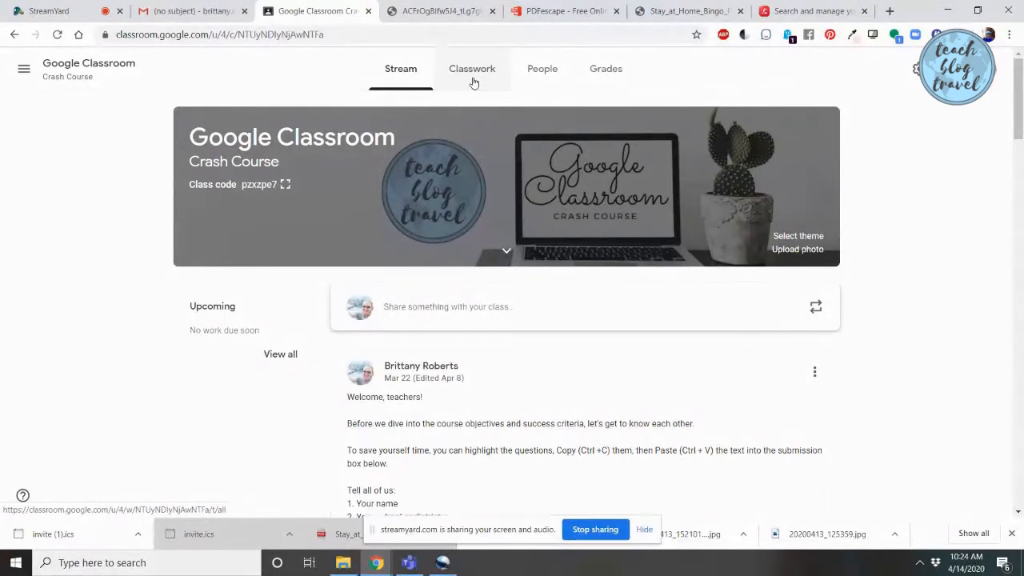
click(472, 68)
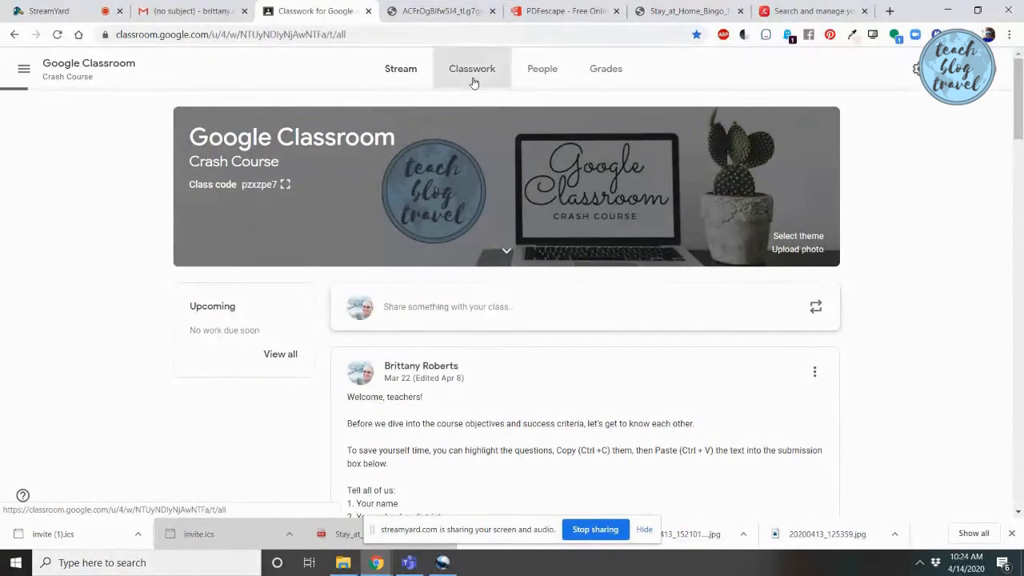
click(472, 68)
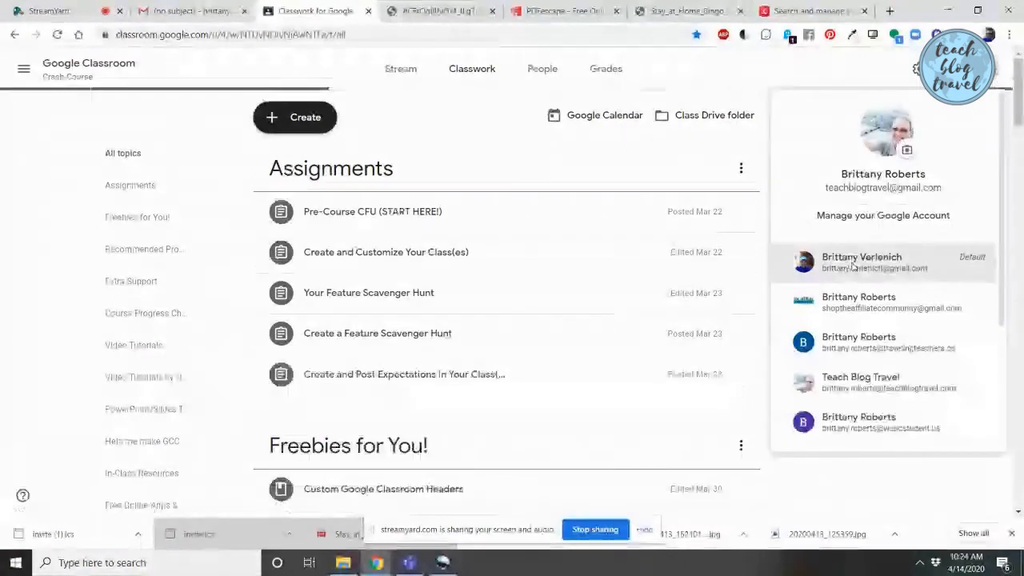
click(862, 261)
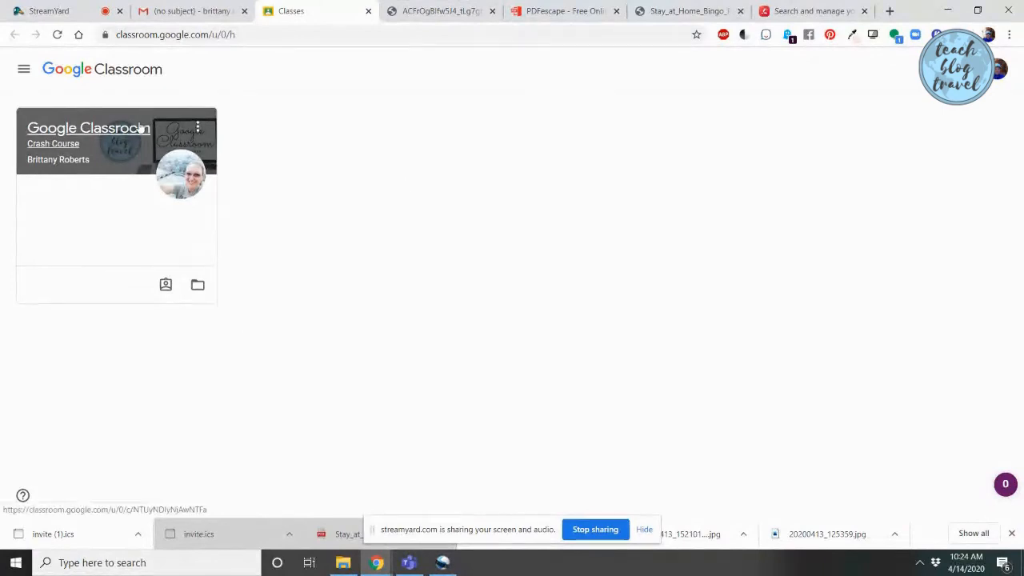
View the Create and Customize Your Class(es) assignment from the Crash Course Classwork list
click(87, 128)
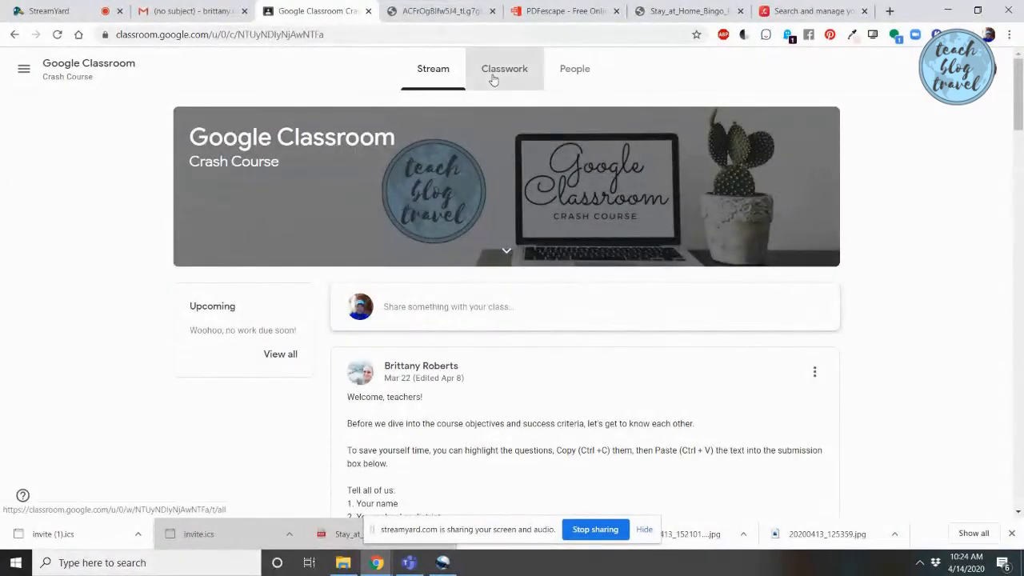
click(504, 69)
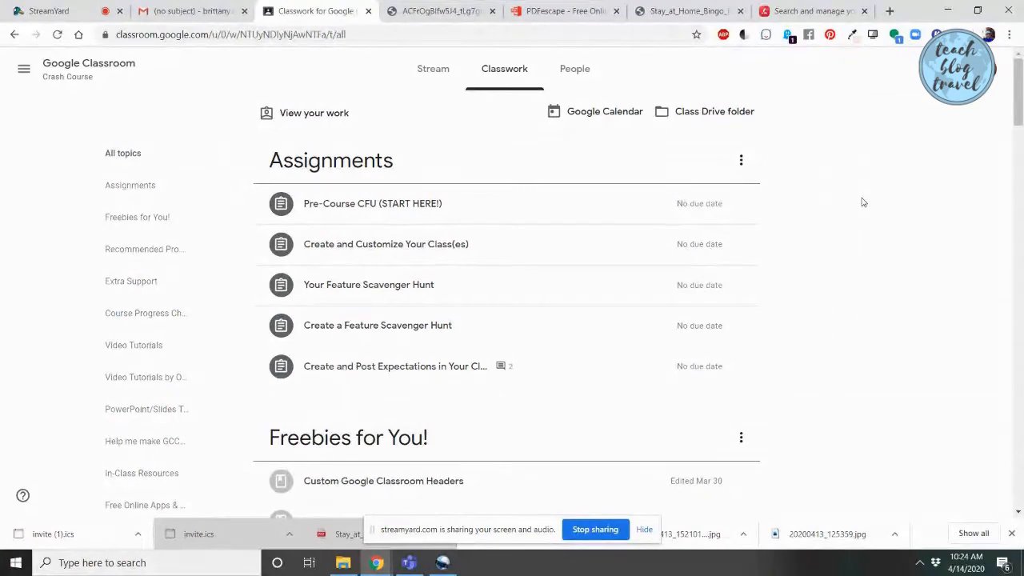
mouse_move(910, 265)
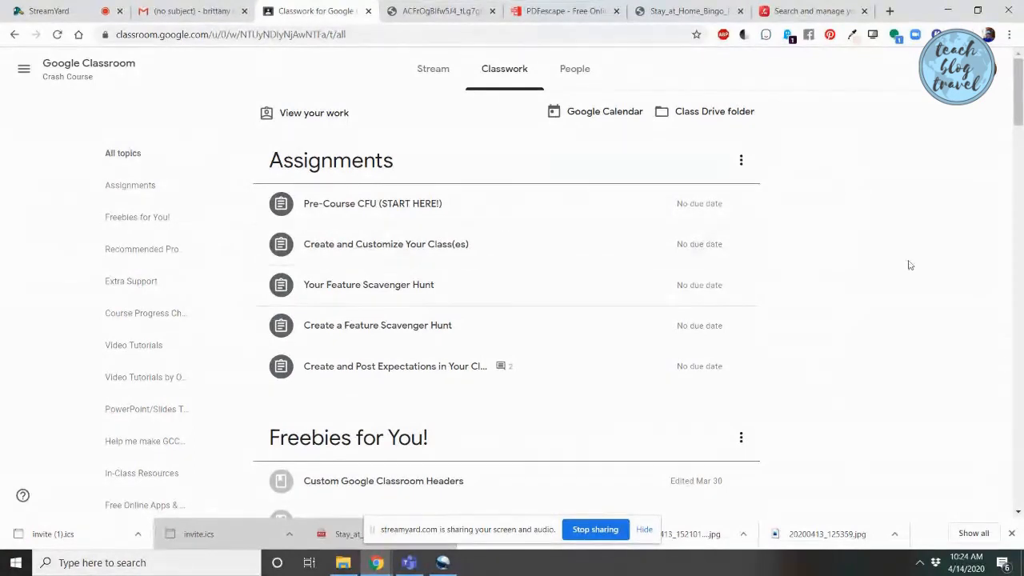
click(386, 244)
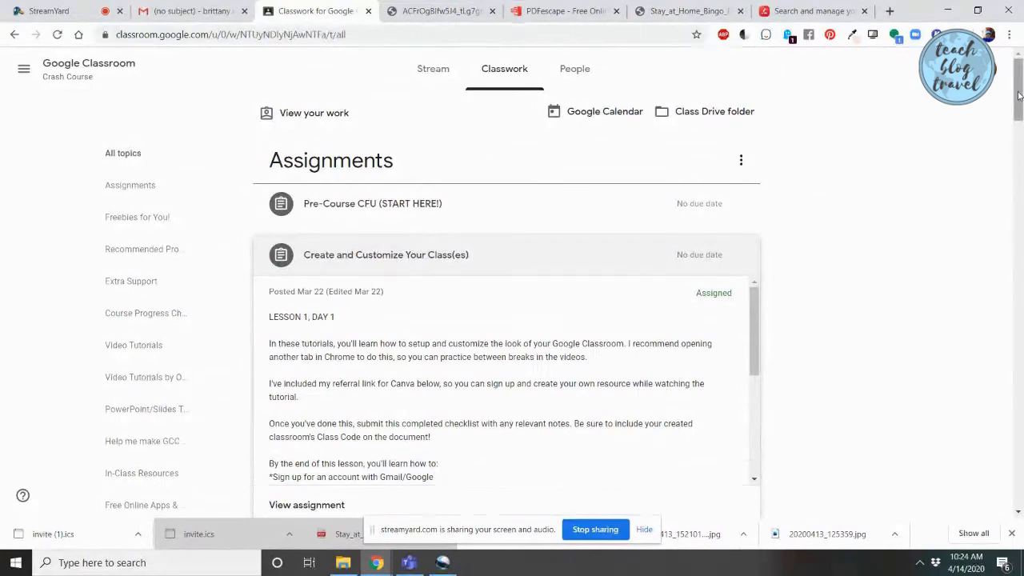
scroll(down, 3)
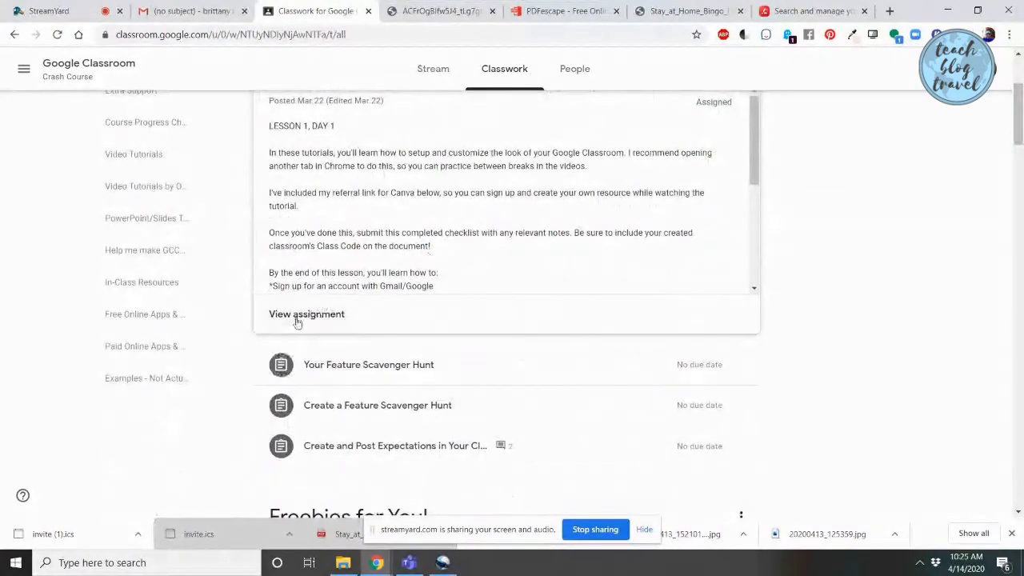
click(307, 314)
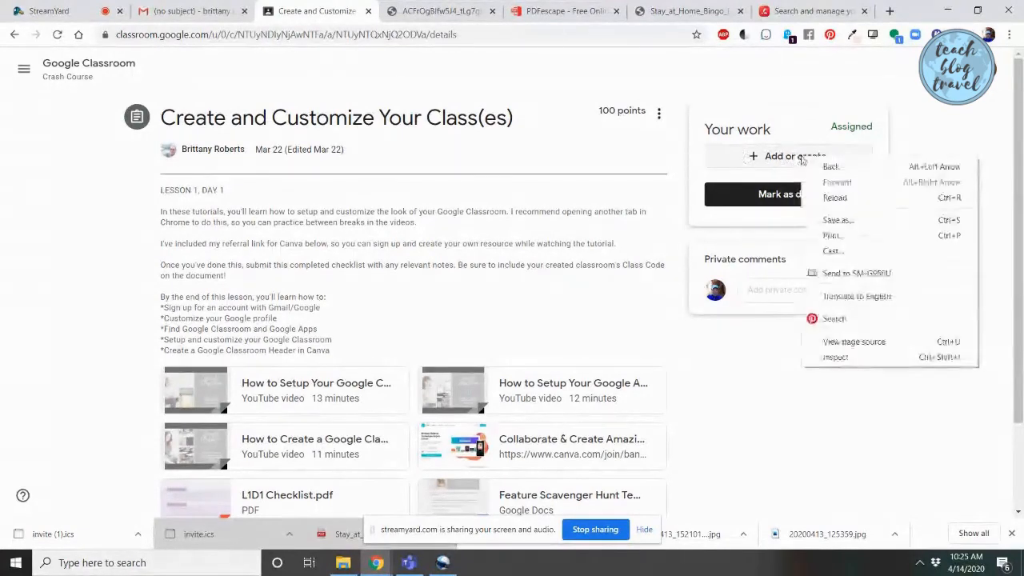
Upload Typed document.pdf from the computer as the student's work attachment
click(788, 156)
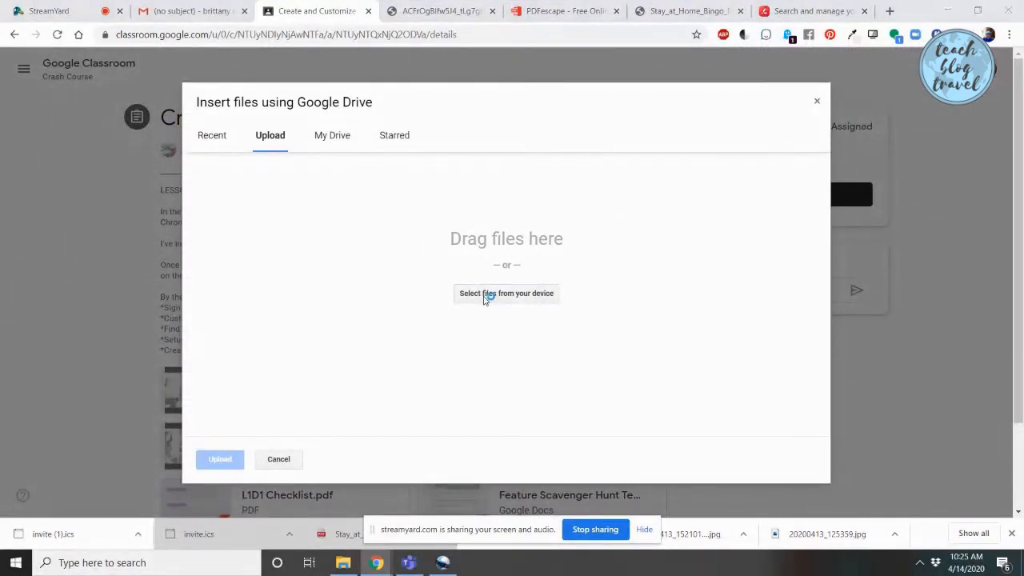
click(506, 293)
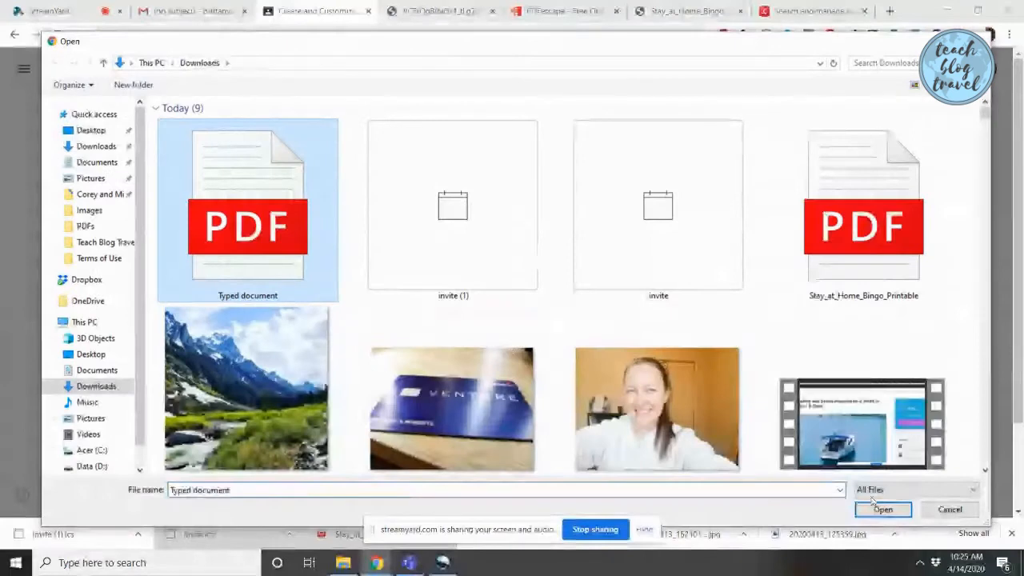
click(883, 509)
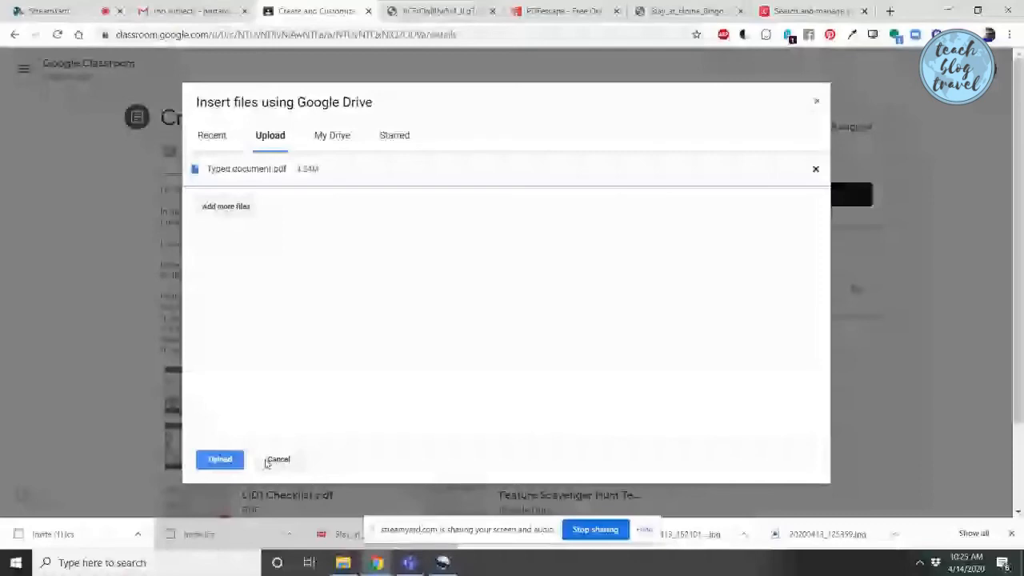
click(220, 458)
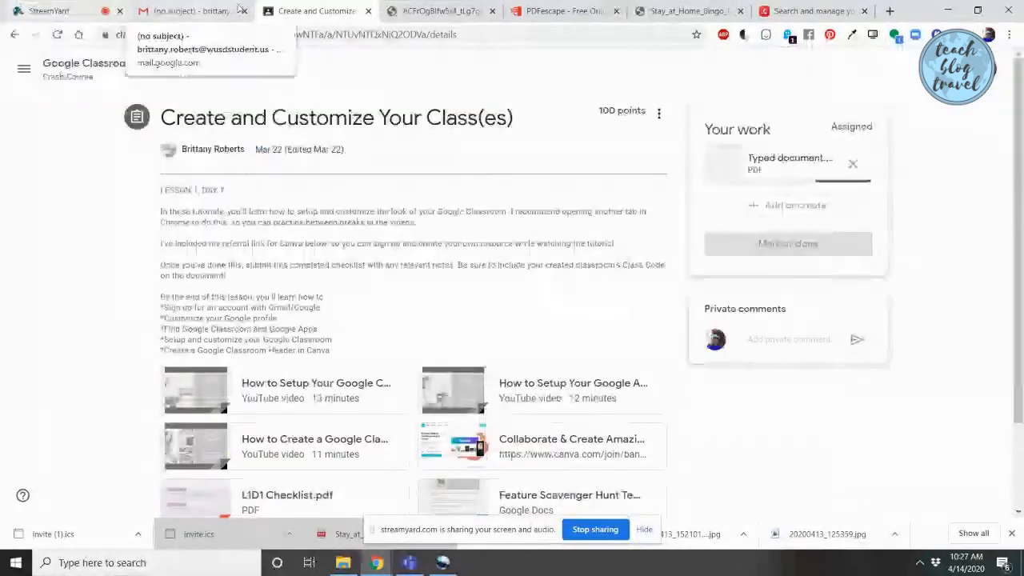
mouse_move(993, 224)
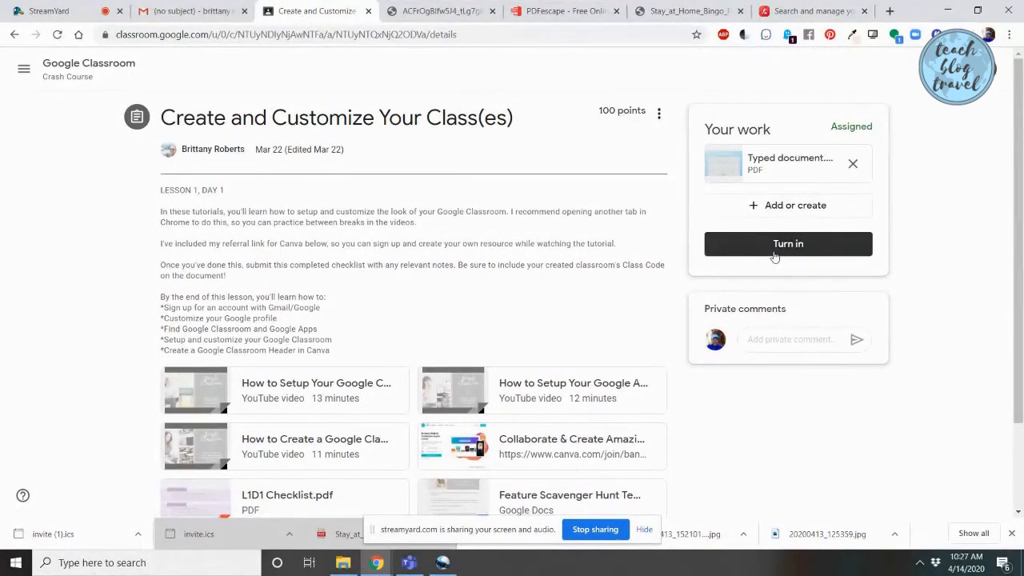
Turn in the assignment and confirm the turn-in
click(787, 244)
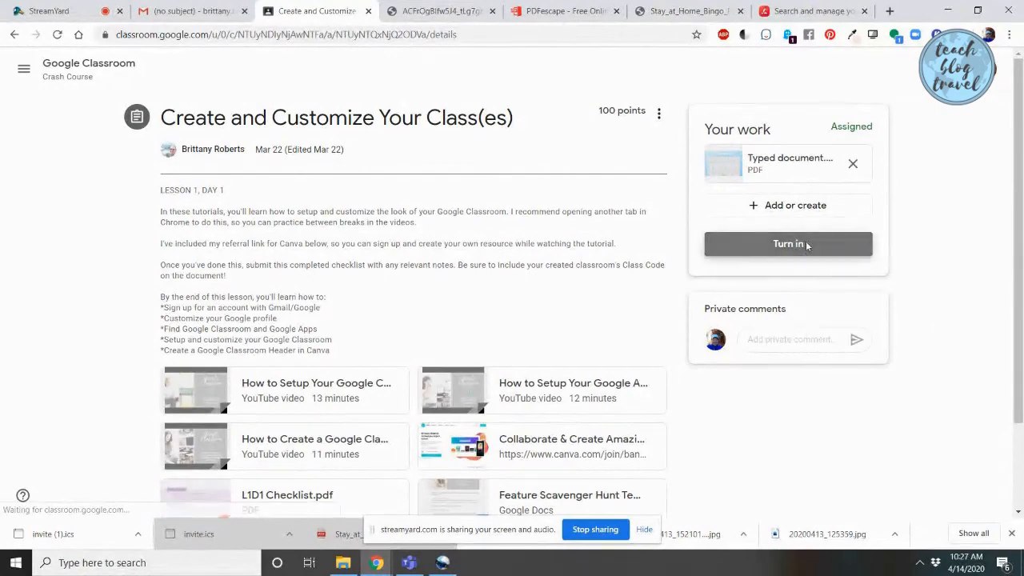
click(787, 244)
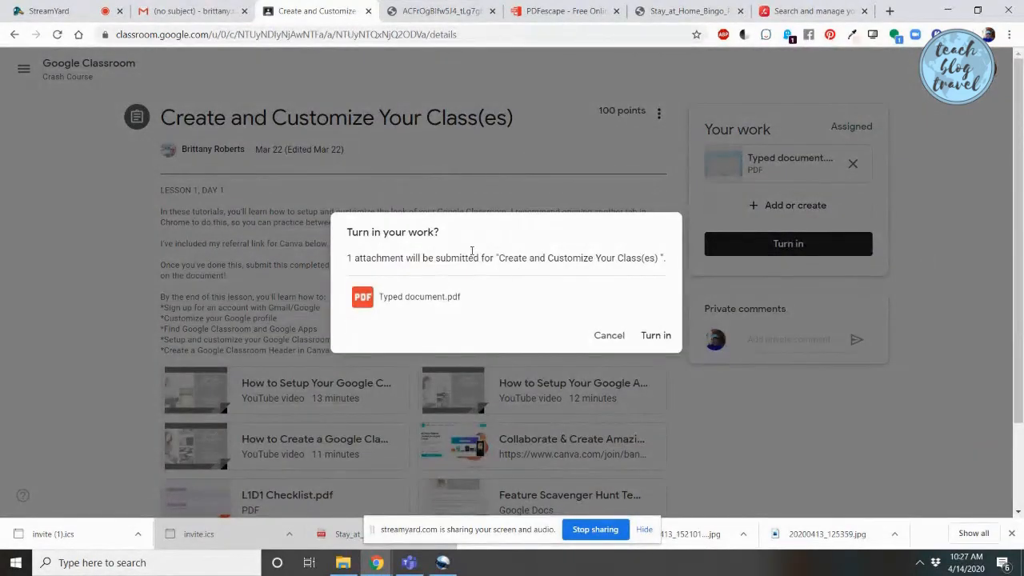
right_click(655, 335)
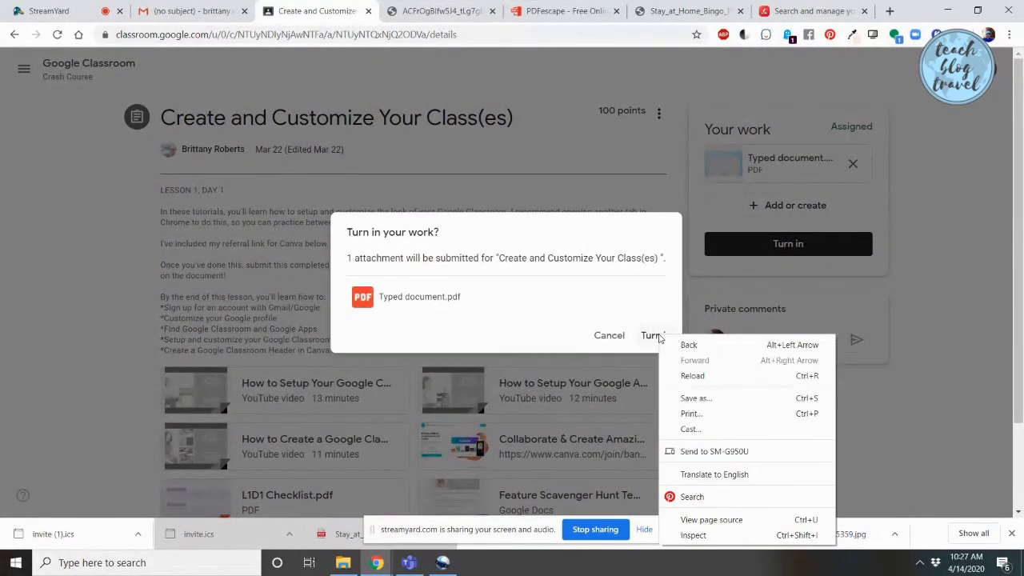
click(651, 336)
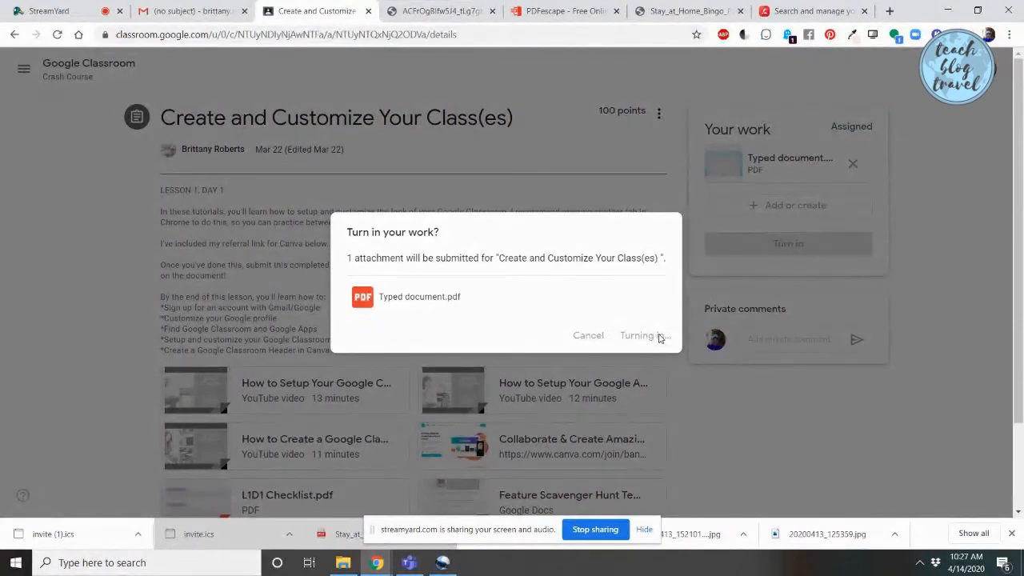
click(638, 335)
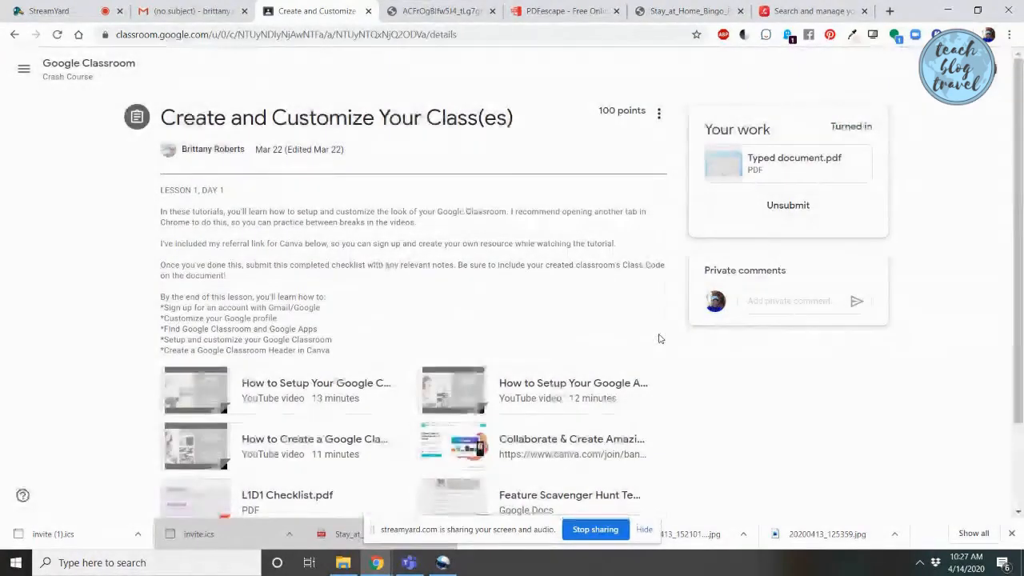